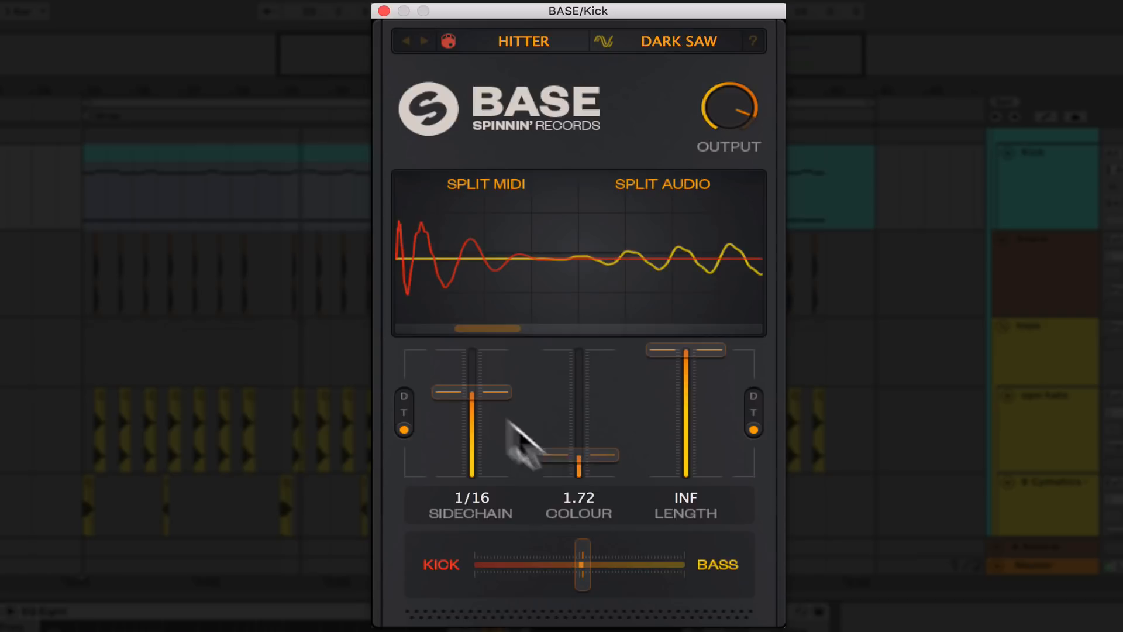
# - Audition BASE's colour, length and kick/bass faders, leaving colour 1.91, length 1/2, balance centred
pyautogui.moveTo(577, 459); pyautogui.dragTo(577, 351)
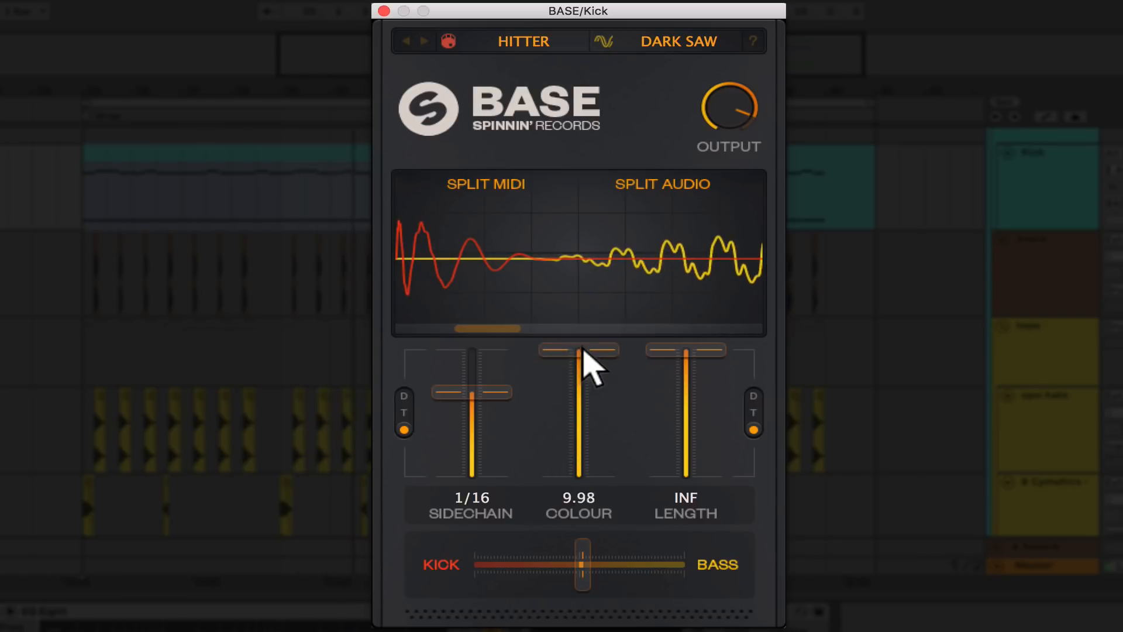
pyautogui.moveTo(578, 350); pyautogui.dragTo(577, 448)
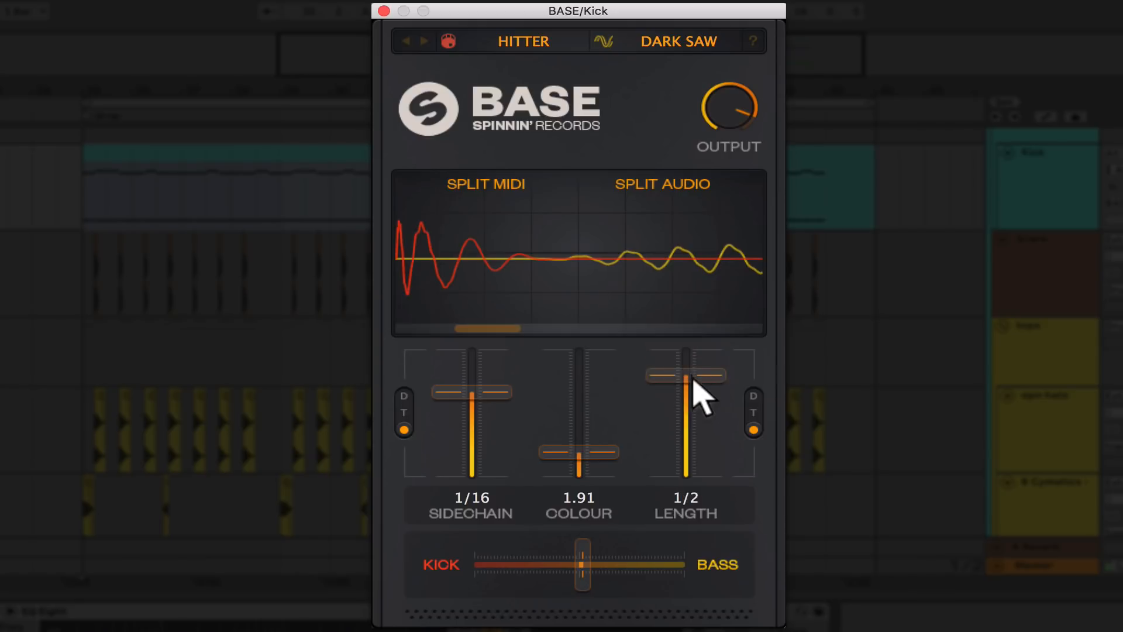
pyautogui.moveTo(685, 375); pyautogui.dragTo(685, 349)
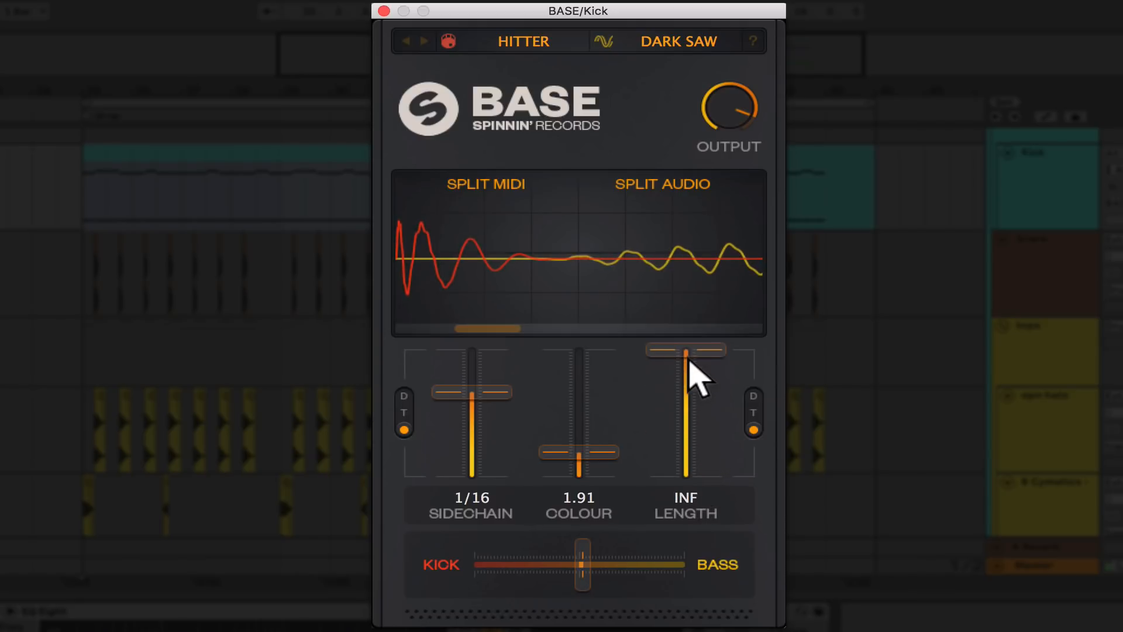
pyautogui.moveTo(685, 348); pyautogui.dragTo(686, 374)
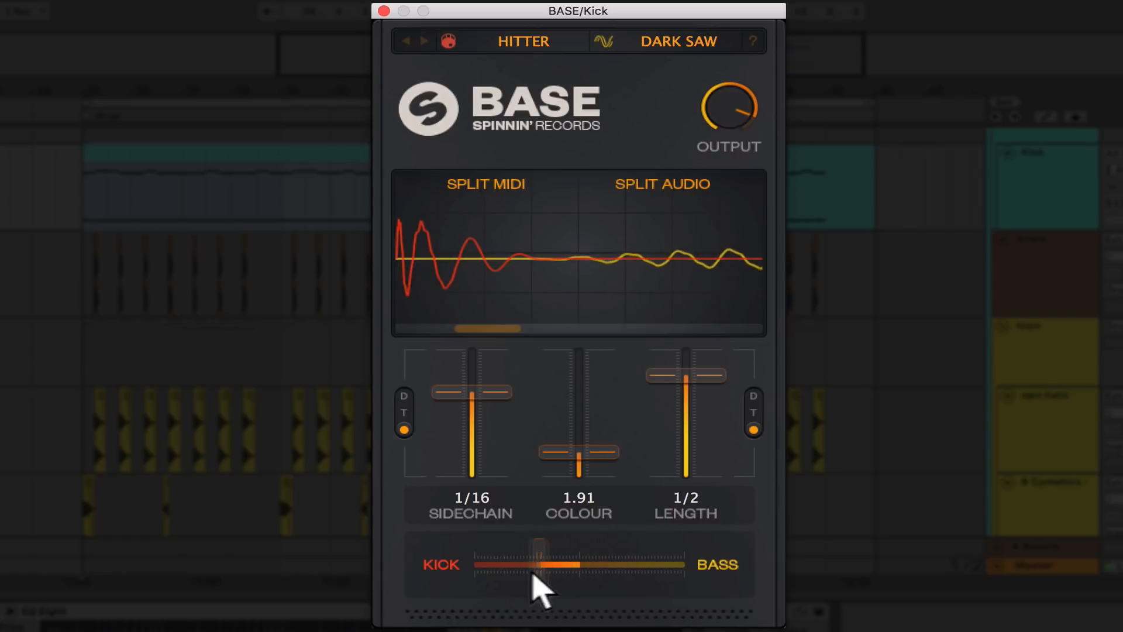
pyautogui.moveTo(537, 564); pyautogui.dragTo(663, 564)
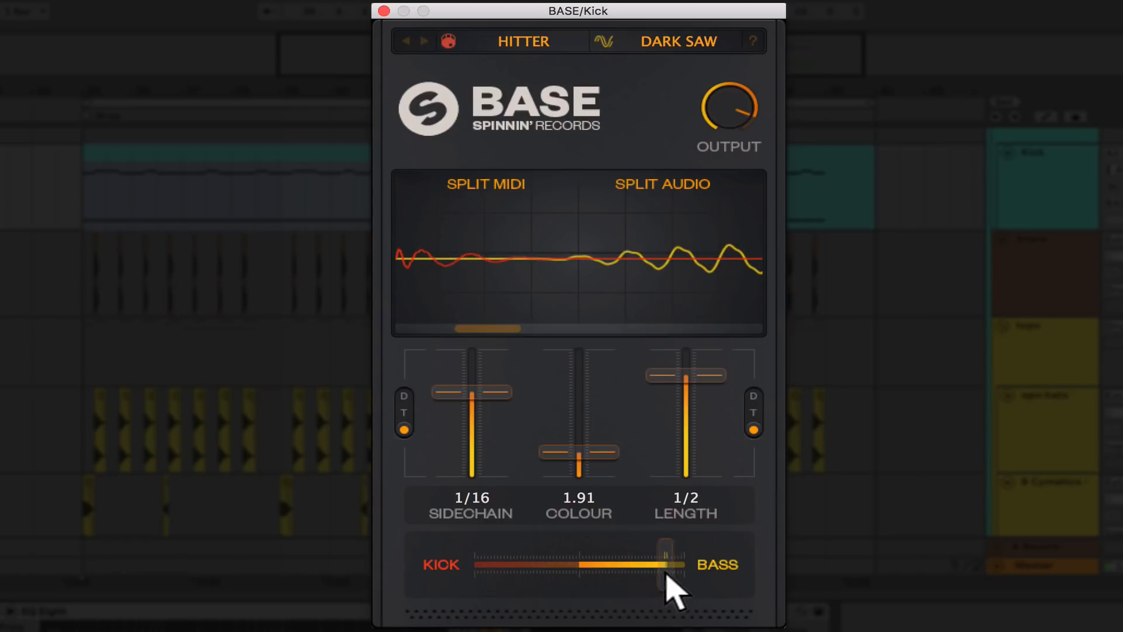
pyautogui.moveTo(662, 564); pyautogui.dragTo(573, 564)
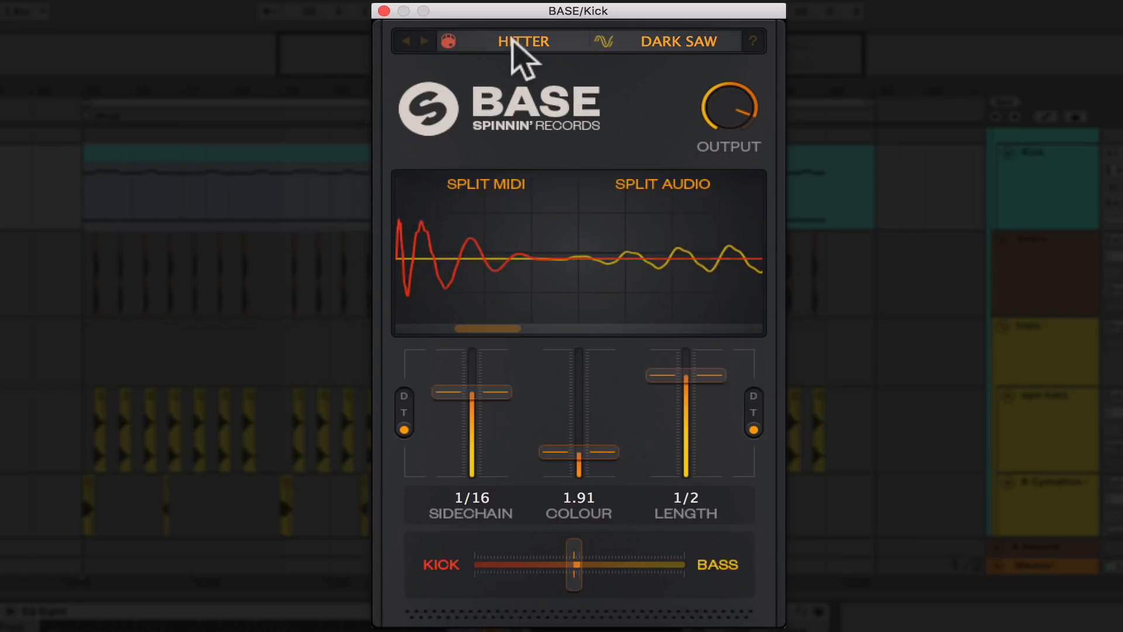
pyautogui.click(523, 41)
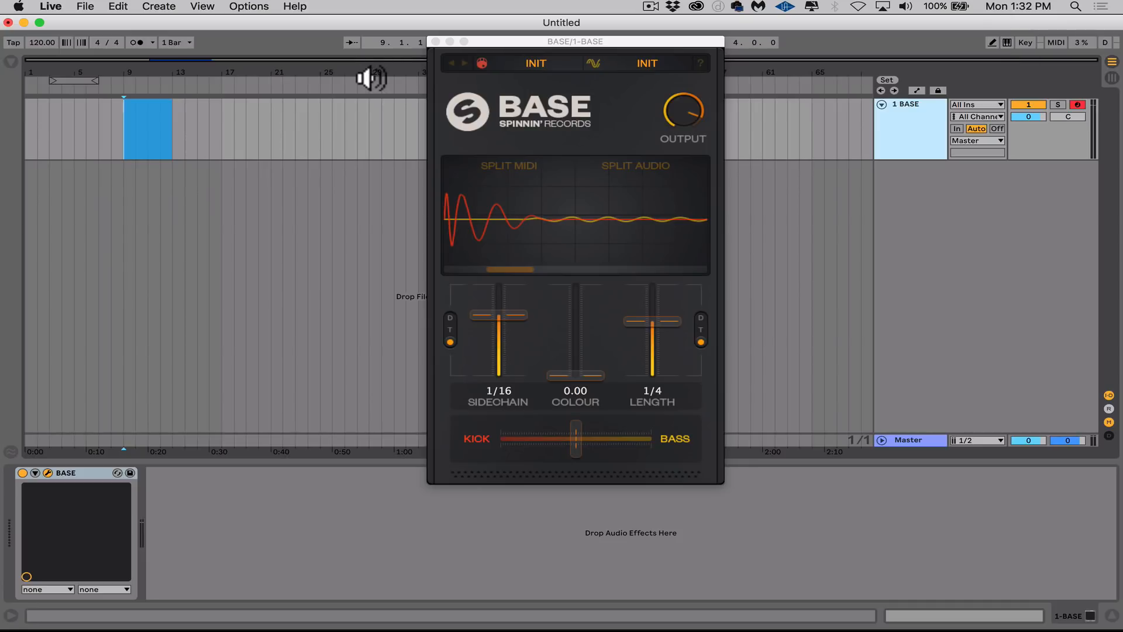
# - Create a MIDI clip on BASE with a note at 1.1.1, moving its pitch up past F#1 and B1
pyautogui.doubleClick(147, 129)
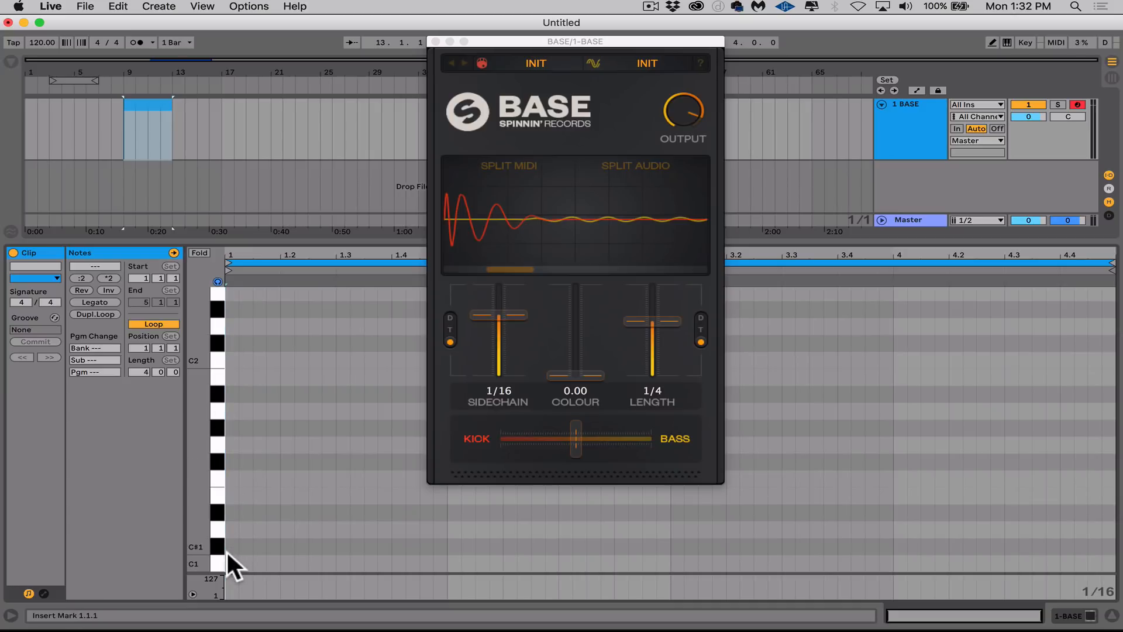
pyautogui.click(229, 563)
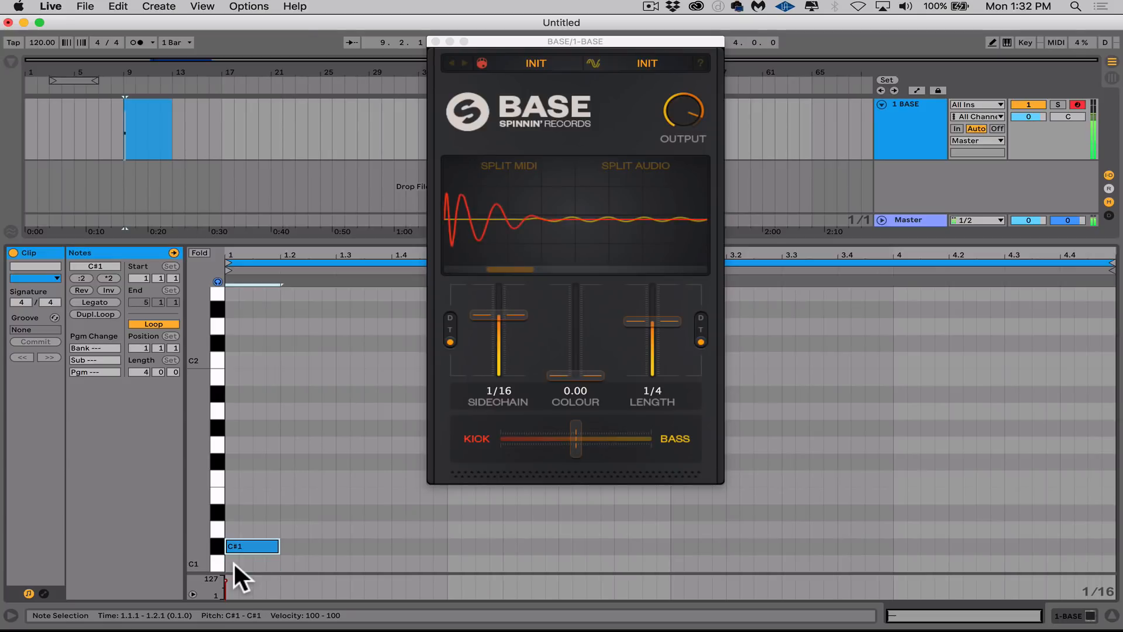
pyautogui.moveTo(251, 546); pyautogui.dragTo(251, 461)
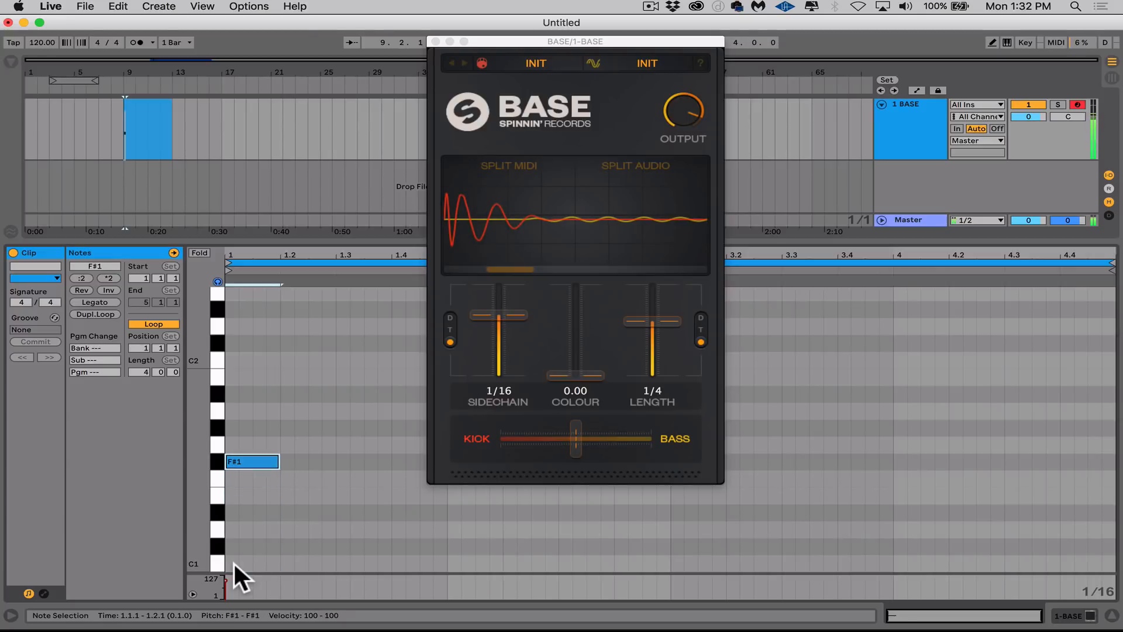
pyautogui.moveTo(251, 461); pyautogui.dragTo(250, 377)
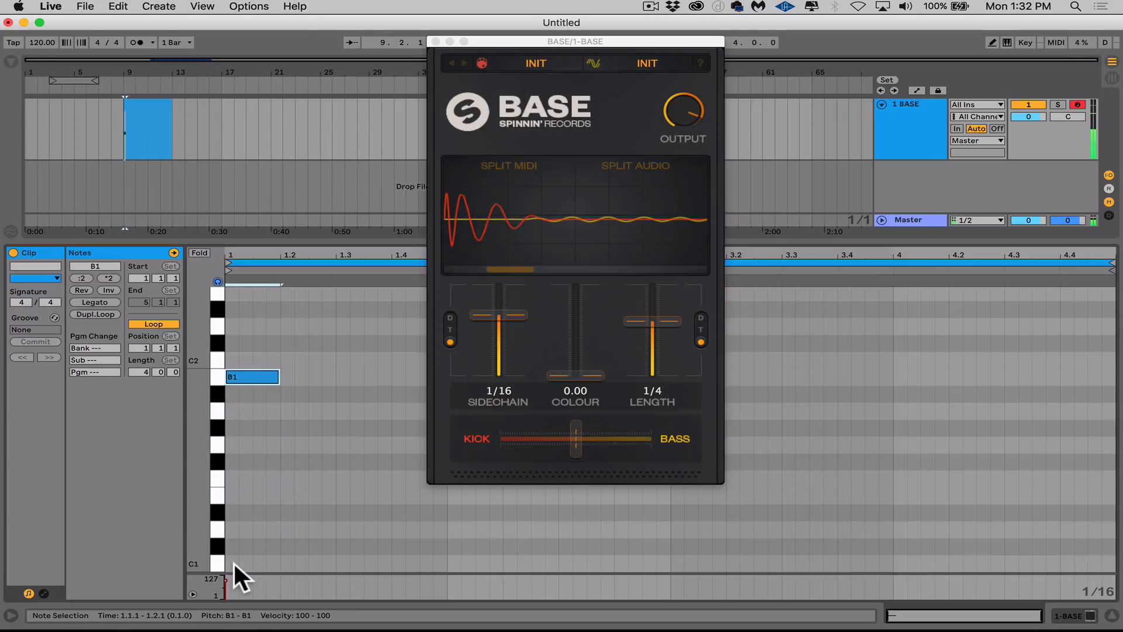
pyautogui.moveTo(251, 376); pyautogui.dragTo(251, 411)
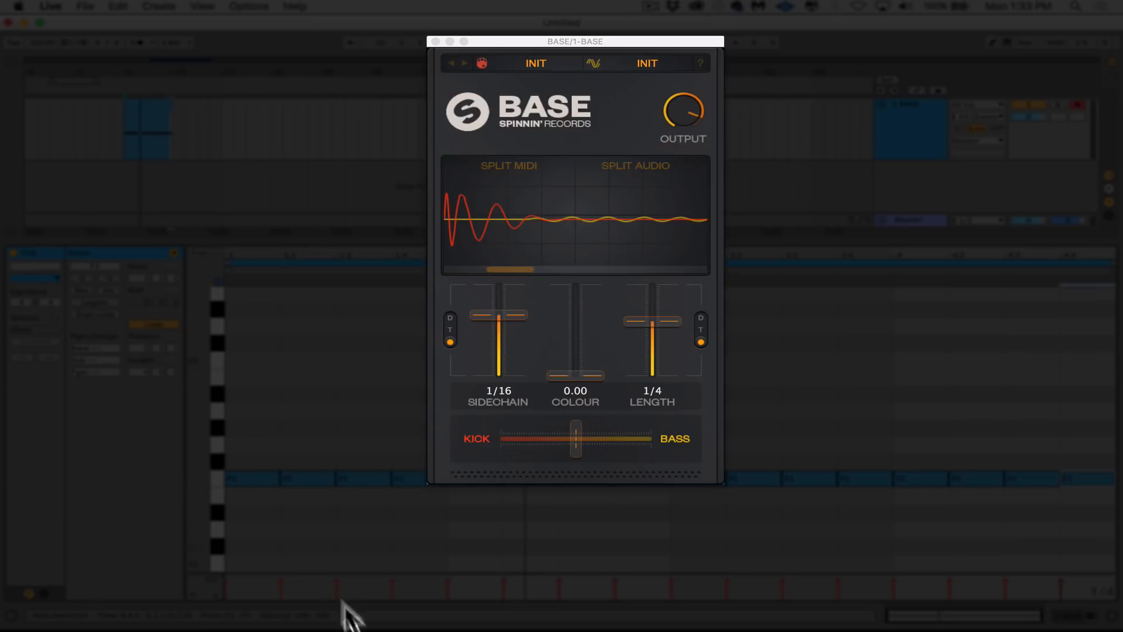
pyautogui.moveTo(653, 341)
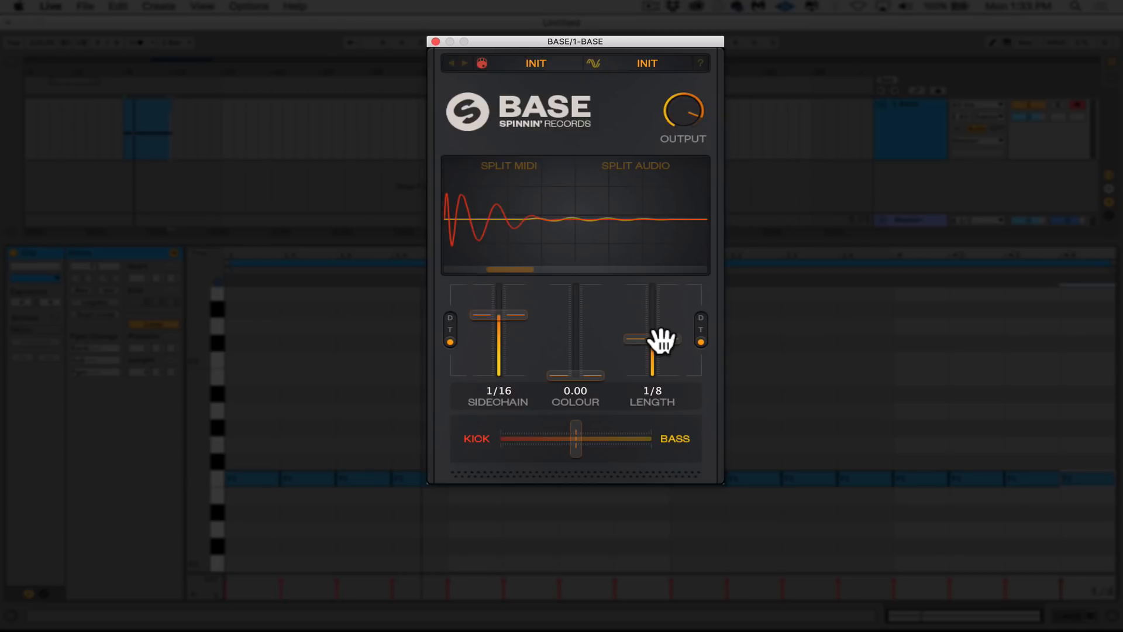
pyautogui.moveTo(642, 195)
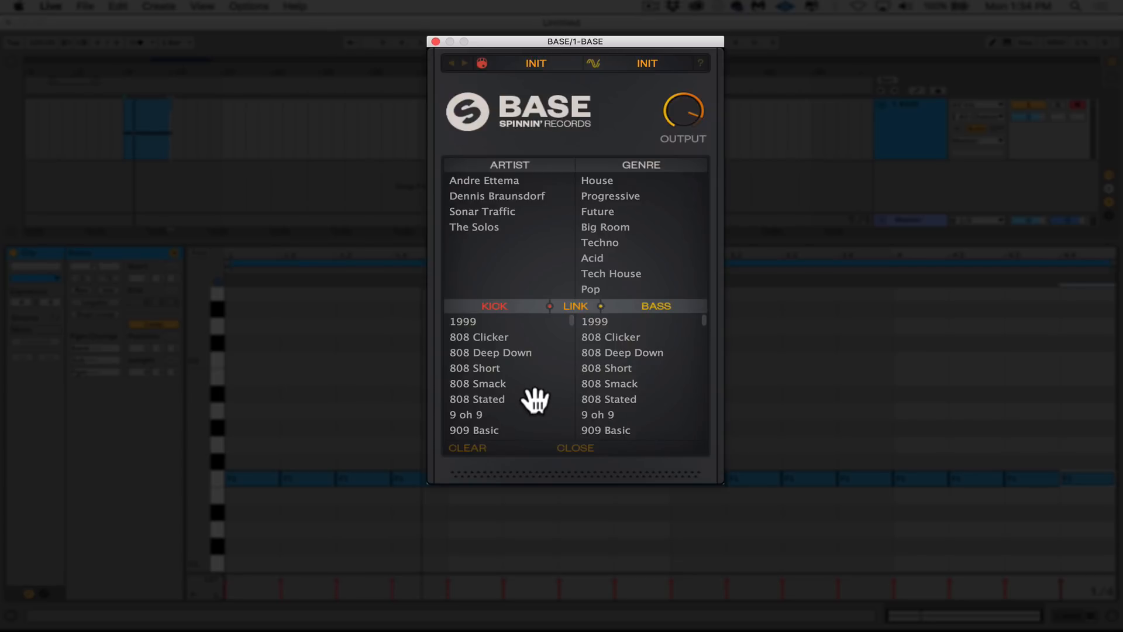
pyautogui.moveTo(517, 333)
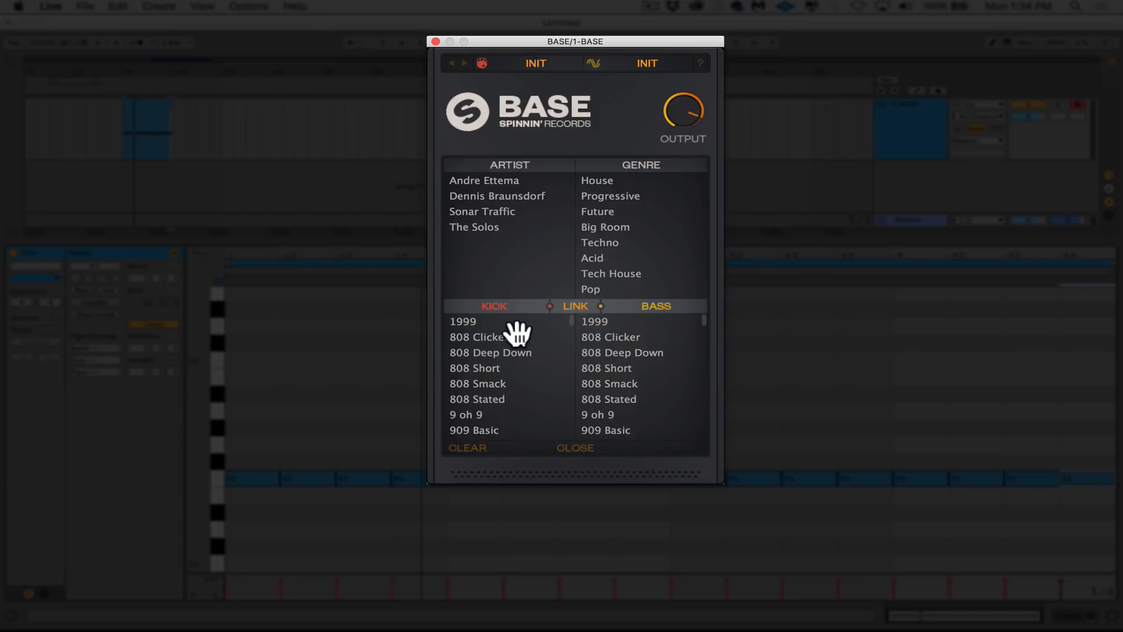
# - Load the Awakening kick-and-bass preset and set BASE's length to INF
pyautogui.scroll(-3)
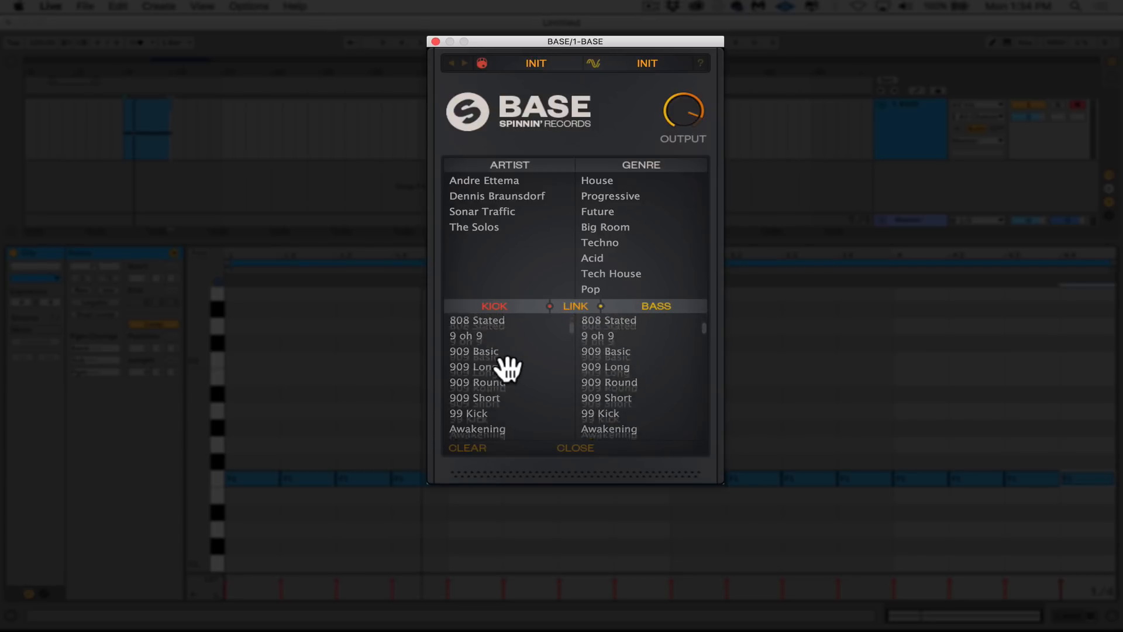
pyautogui.click(477, 428)
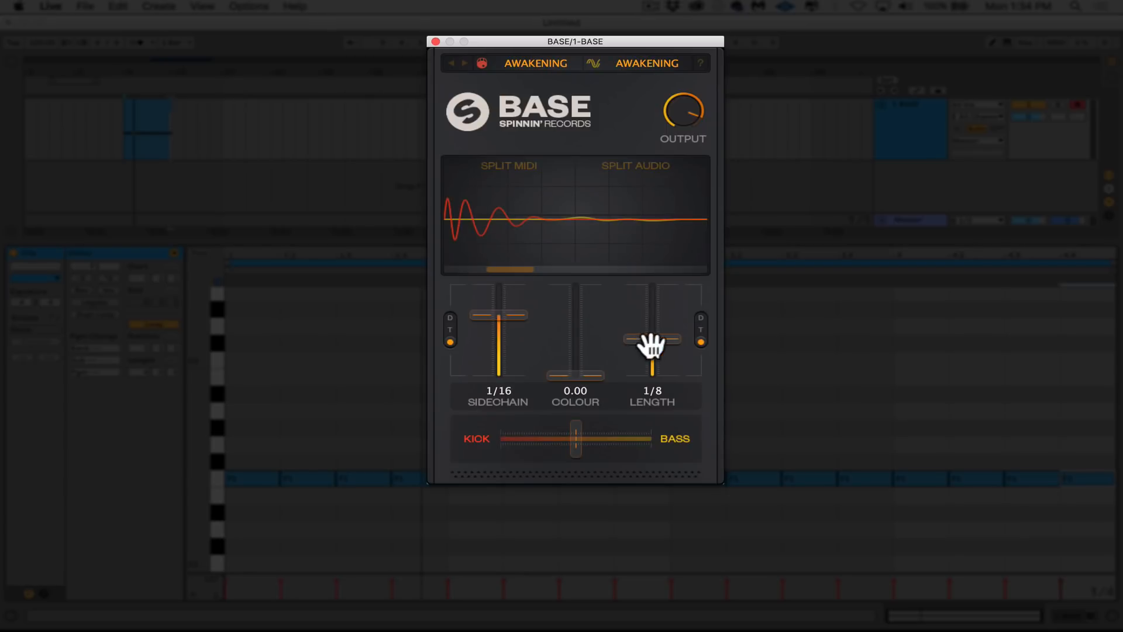
pyautogui.moveTo(652, 350); pyautogui.dragTo(651, 286)
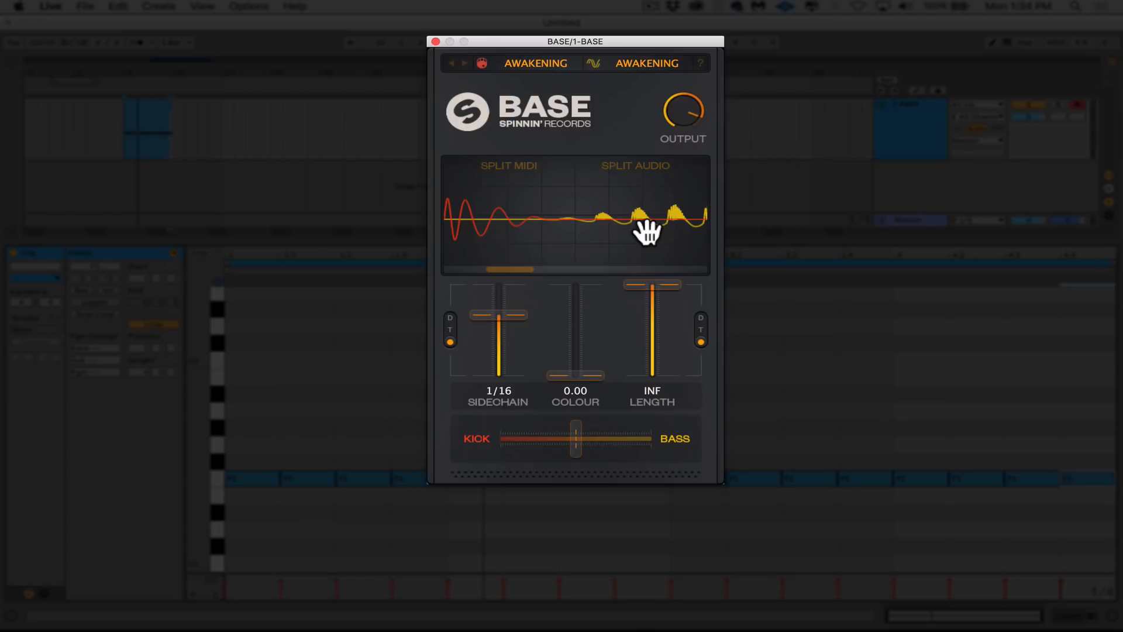
pyautogui.click(536, 63)
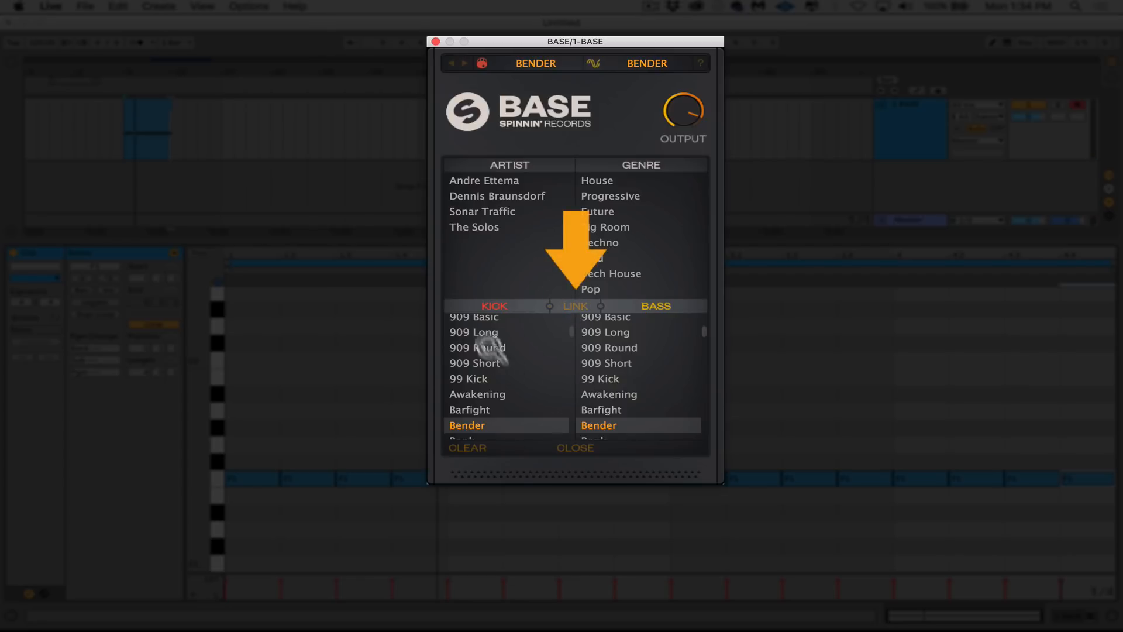
# - Unlink BASE's kick and bass preset choices
pyautogui.click(600, 408)
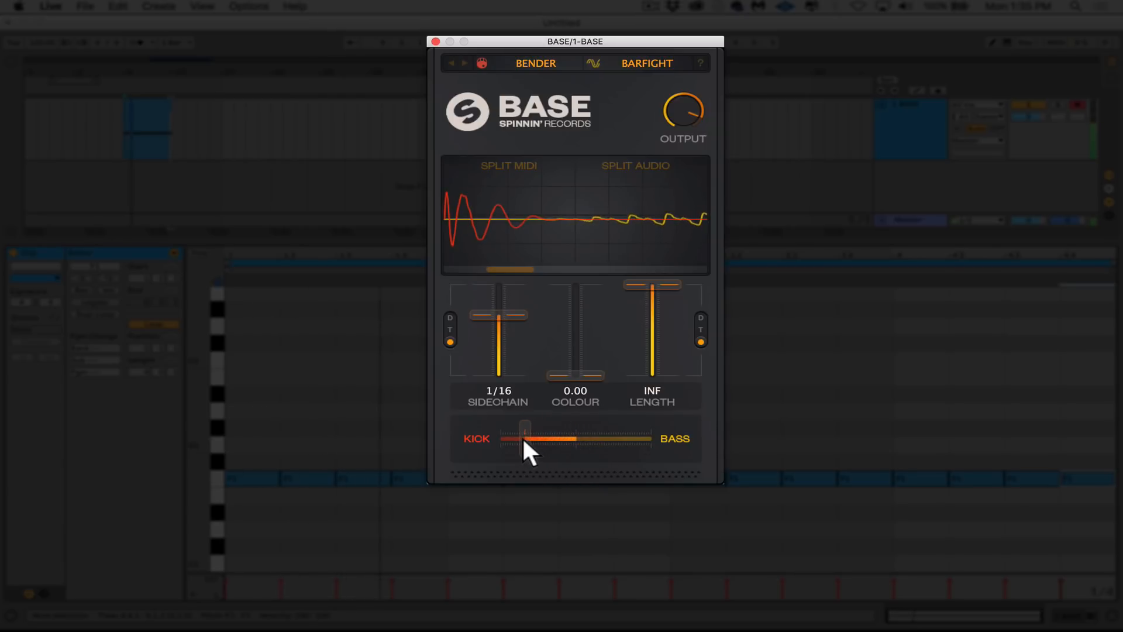
# - Sweep the kick-bass balance toward the bass and back to centre
pyautogui.moveTo(523, 439); pyautogui.dragTo(555, 439)
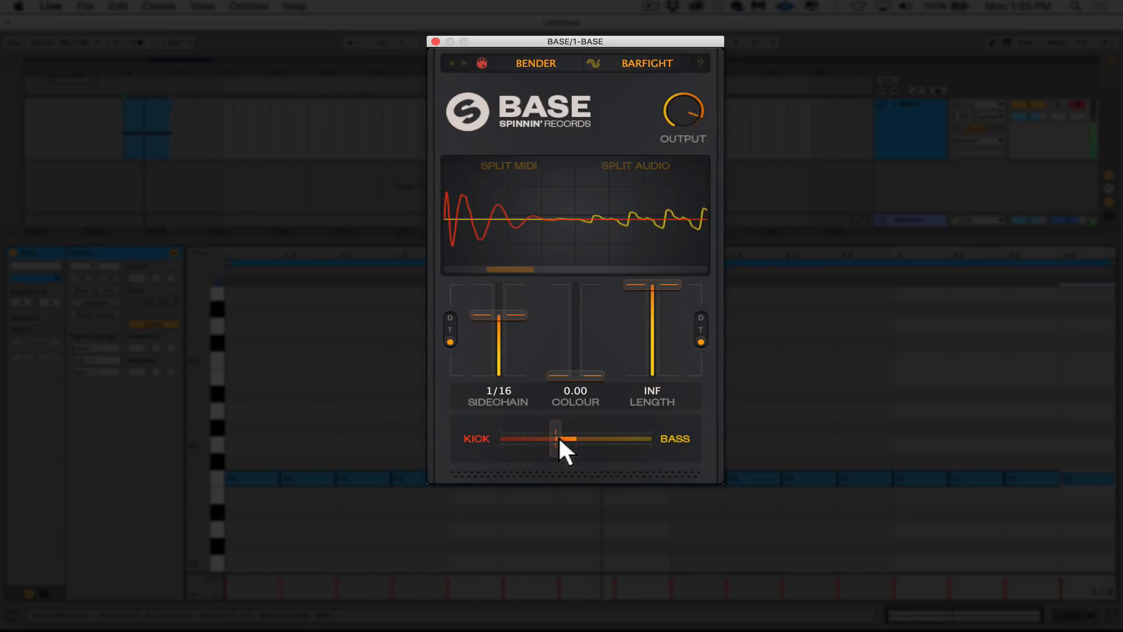
pyautogui.moveTo(557, 438); pyautogui.dragTo(620, 438)
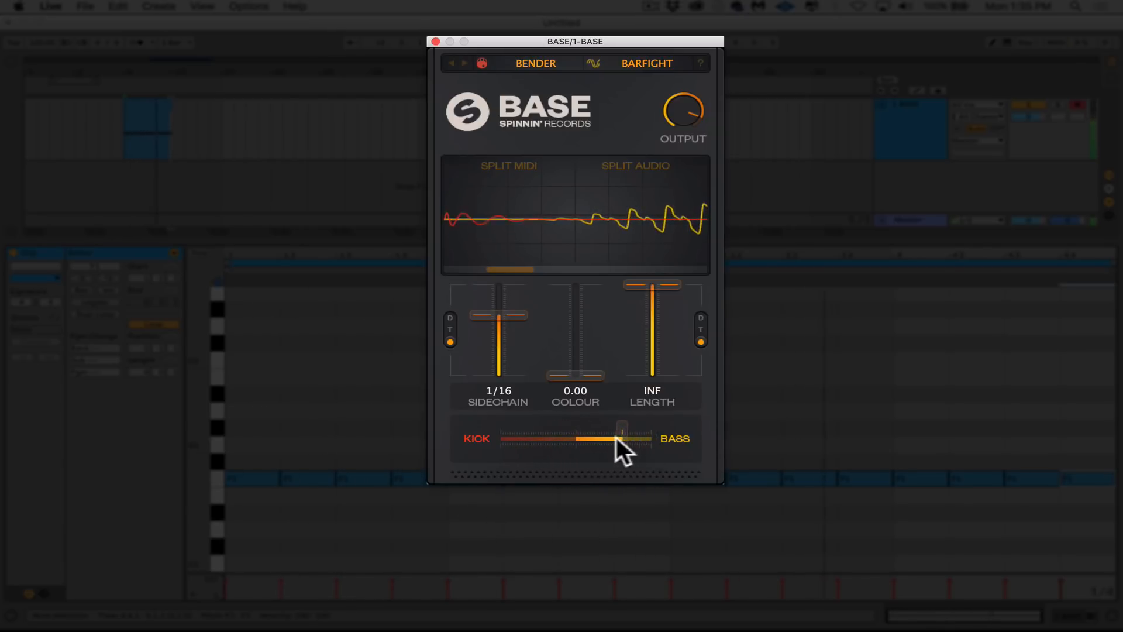
pyautogui.moveTo(622, 437); pyautogui.dragTo(571, 437)
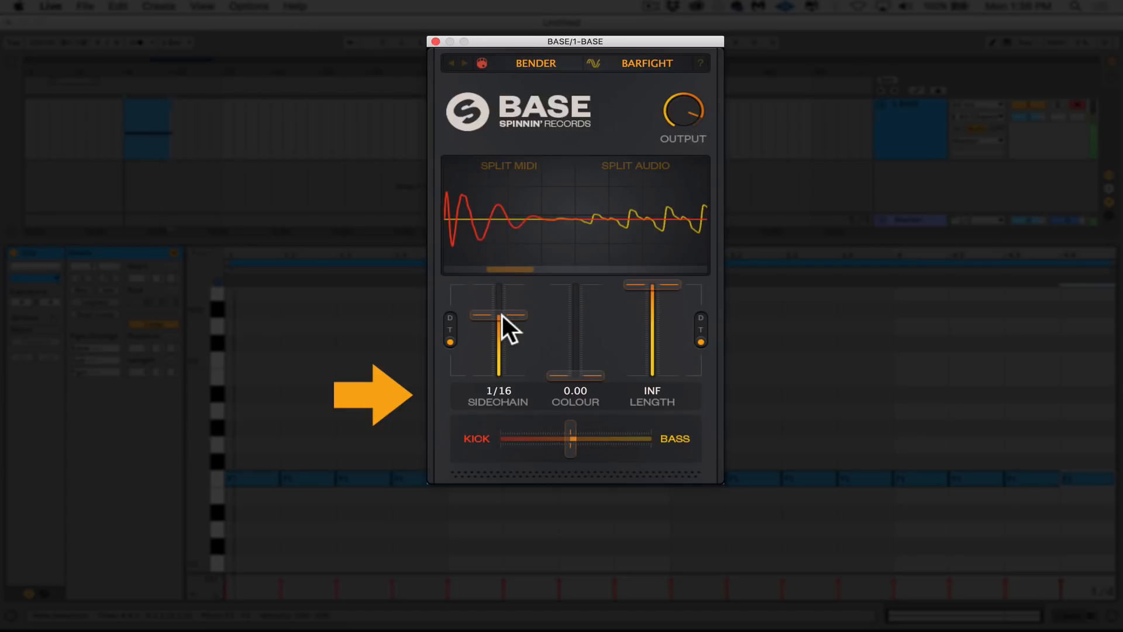
# - Try a 1/64 sidechain, then settle the sidechain length at 1/16
pyautogui.moveTo(498, 315); pyautogui.dragTo(498, 376)
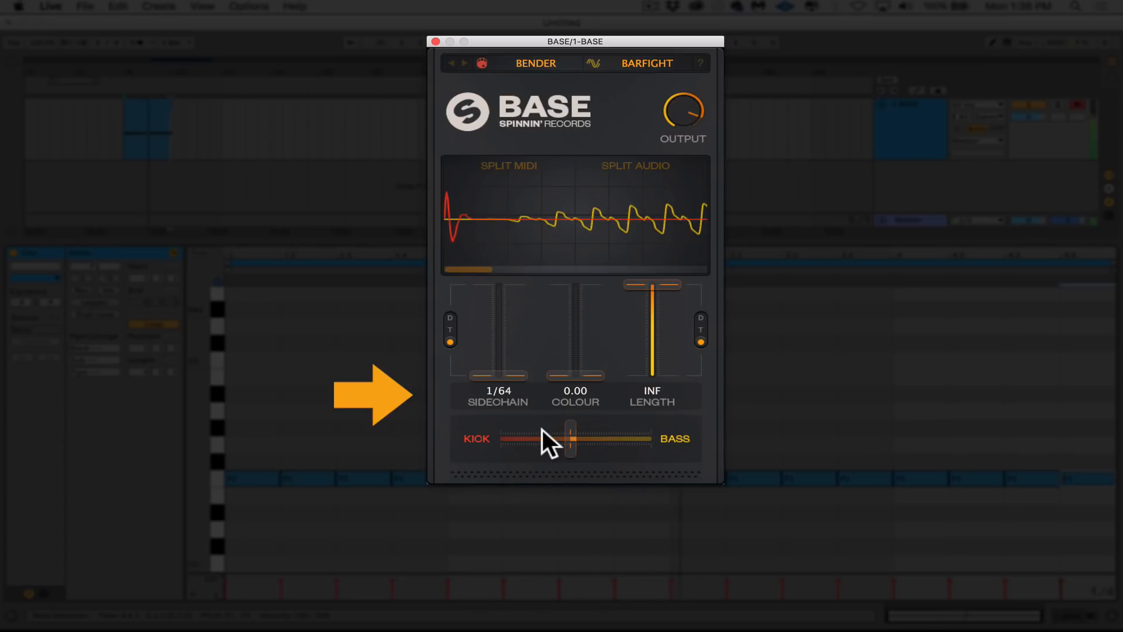
pyautogui.moveTo(569, 438); pyautogui.dragTo(501, 438)
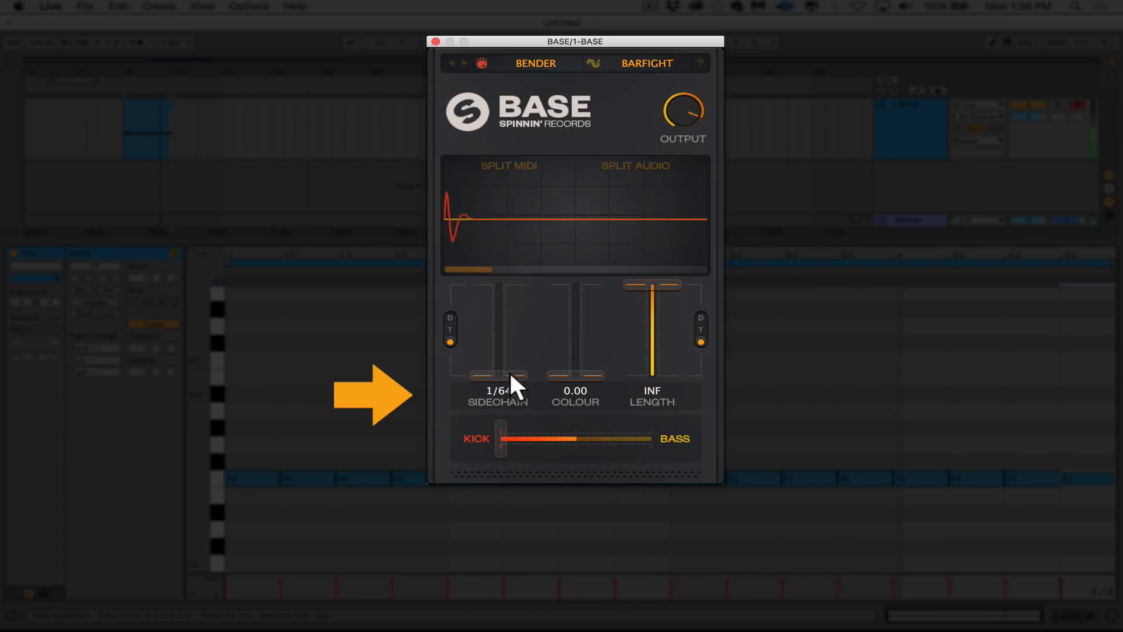
pyautogui.moveTo(498, 380); pyautogui.dragTo(497, 285)
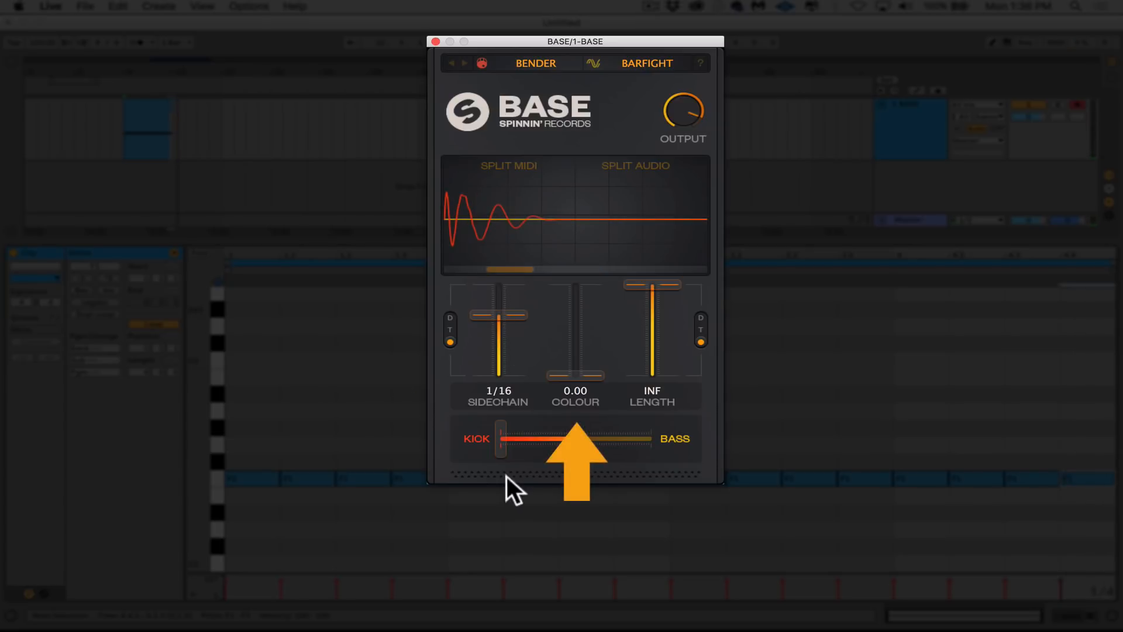
# - Centre the kick-bass balance and sweep colour up, then back to 0.00
pyautogui.moveTo(501, 438); pyautogui.dragTo(565, 438)
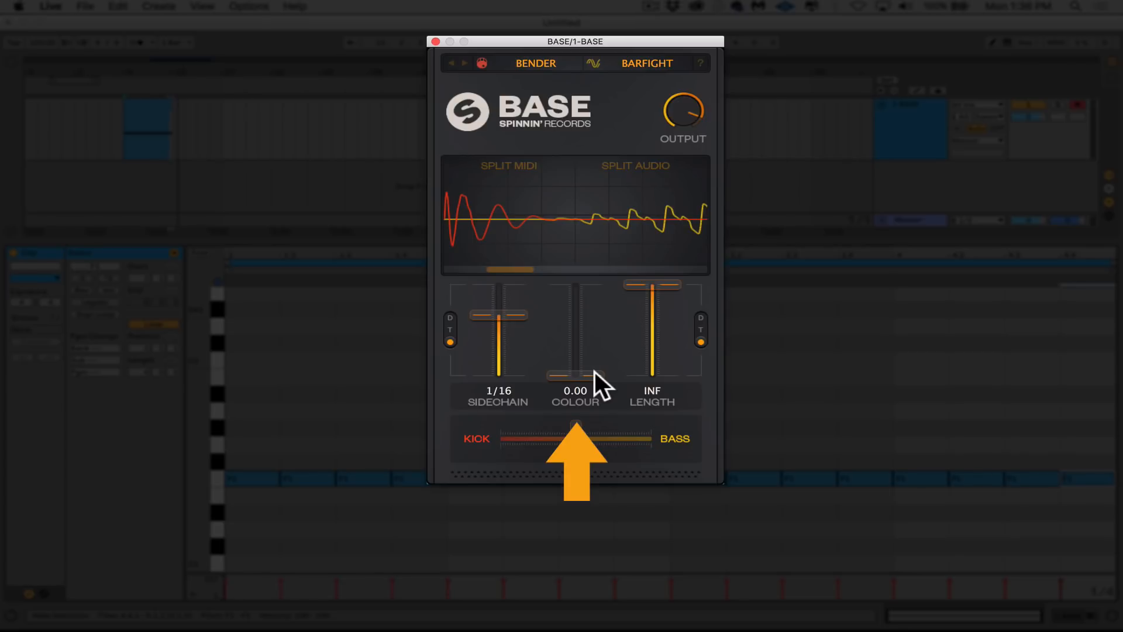
pyautogui.moveTo(574, 376); pyautogui.dragTo(574, 305)
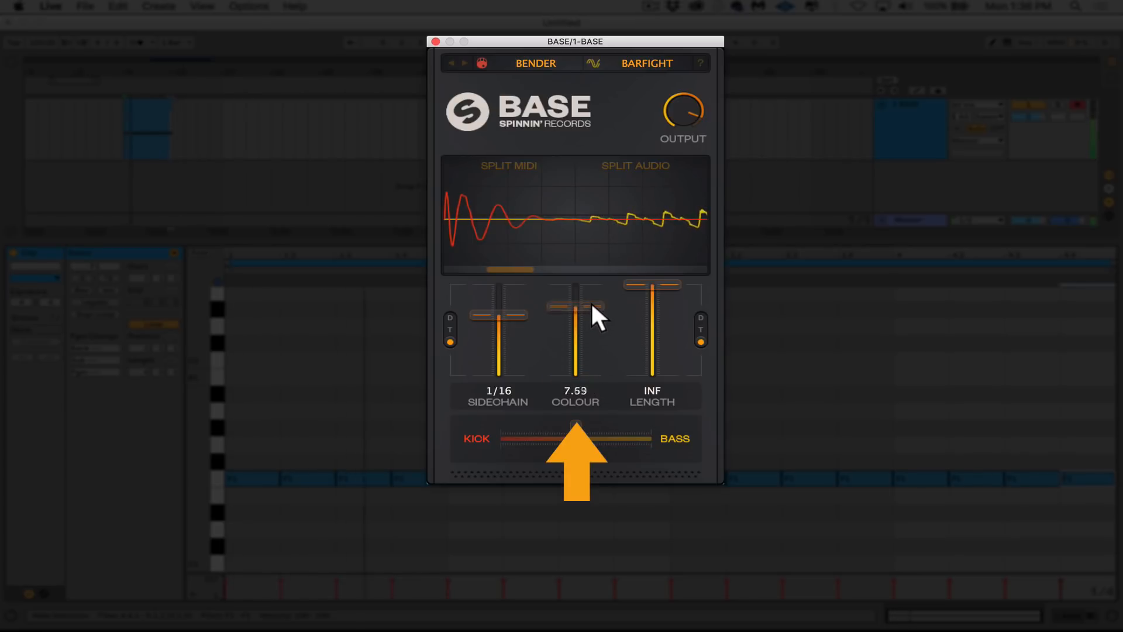
pyautogui.moveTo(575, 309); pyautogui.dragTo(575, 375)
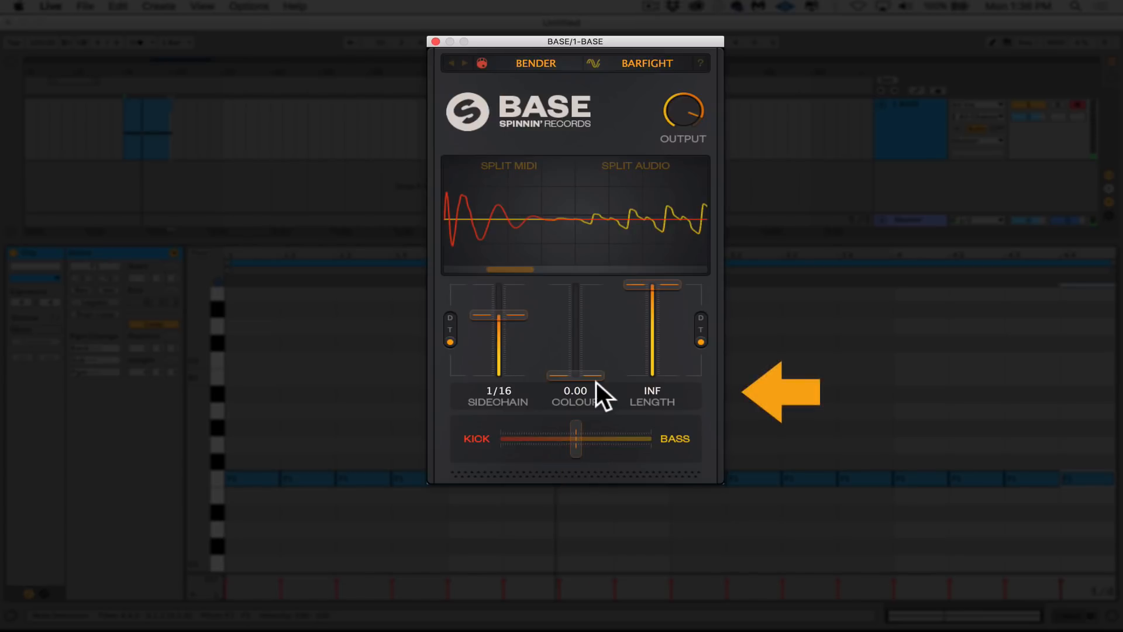
pyautogui.moveTo(655, 294)
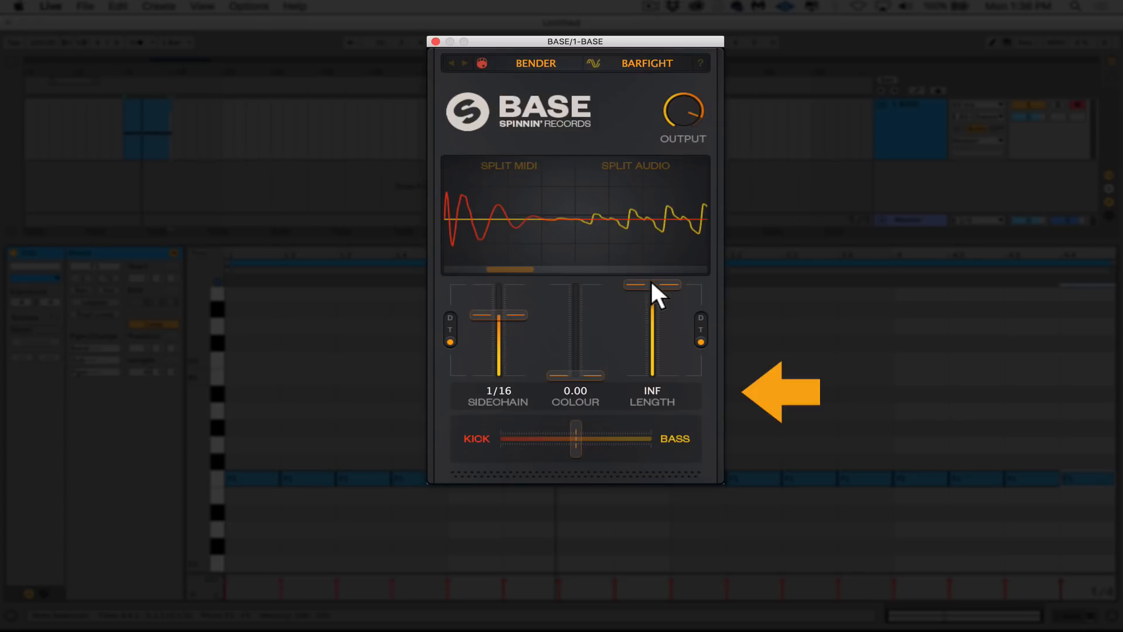
# - Try lengths 1/16 and 1/8, then return BASE's length to INF
pyautogui.moveTo(651, 287); pyautogui.dragTo(651, 354)
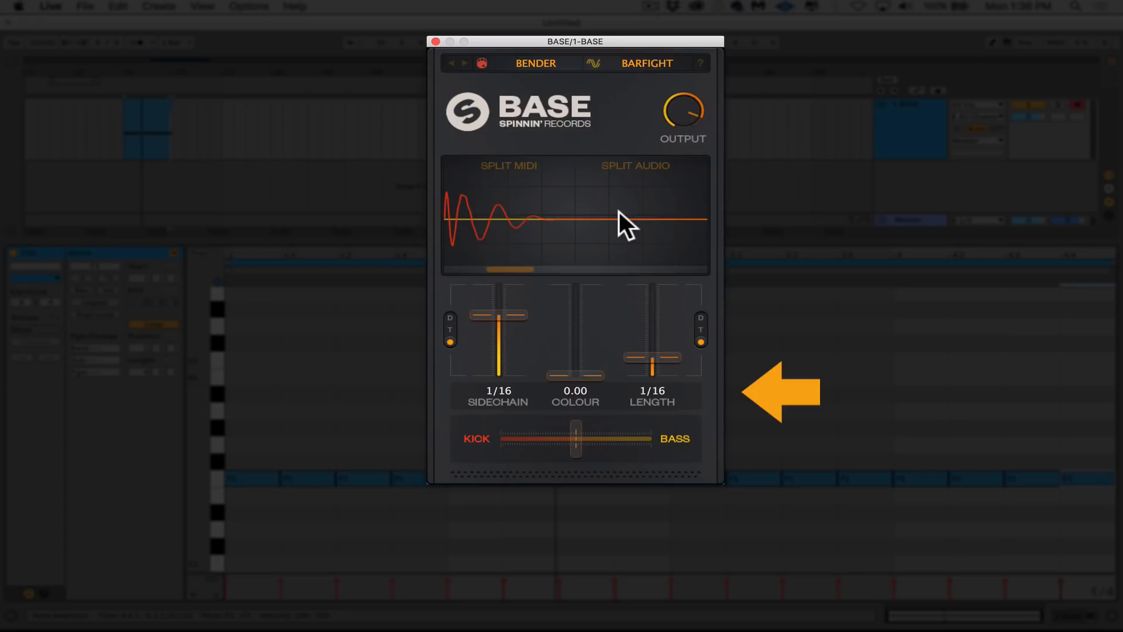
pyautogui.moveTo(521, 261)
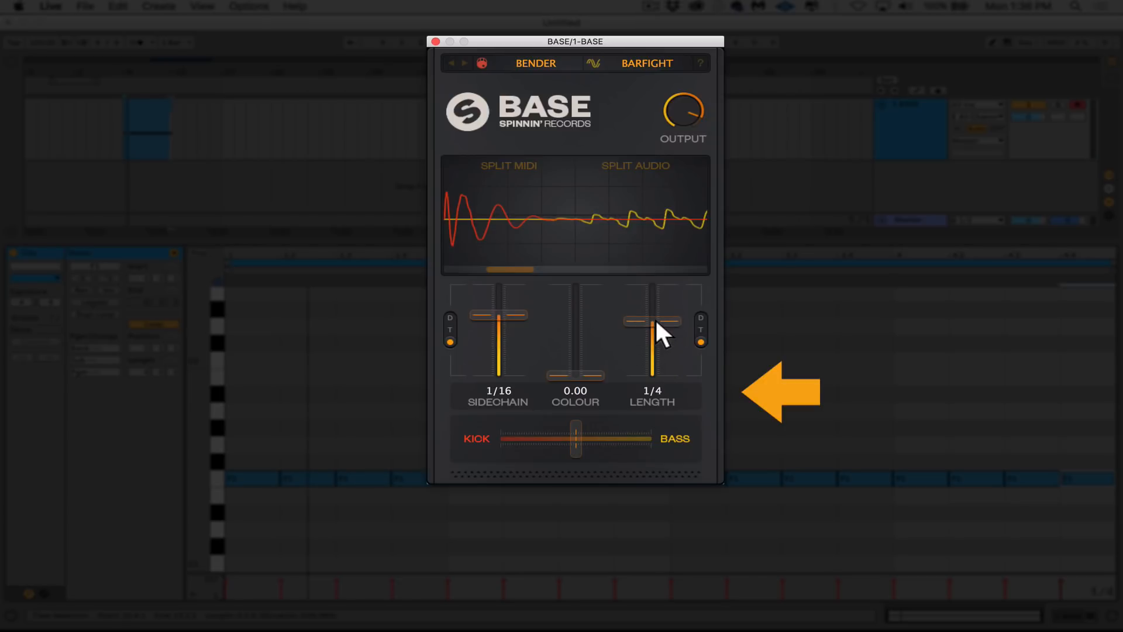
pyautogui.moveTo(651, 322); pyautogui.dragTo(652, 341)
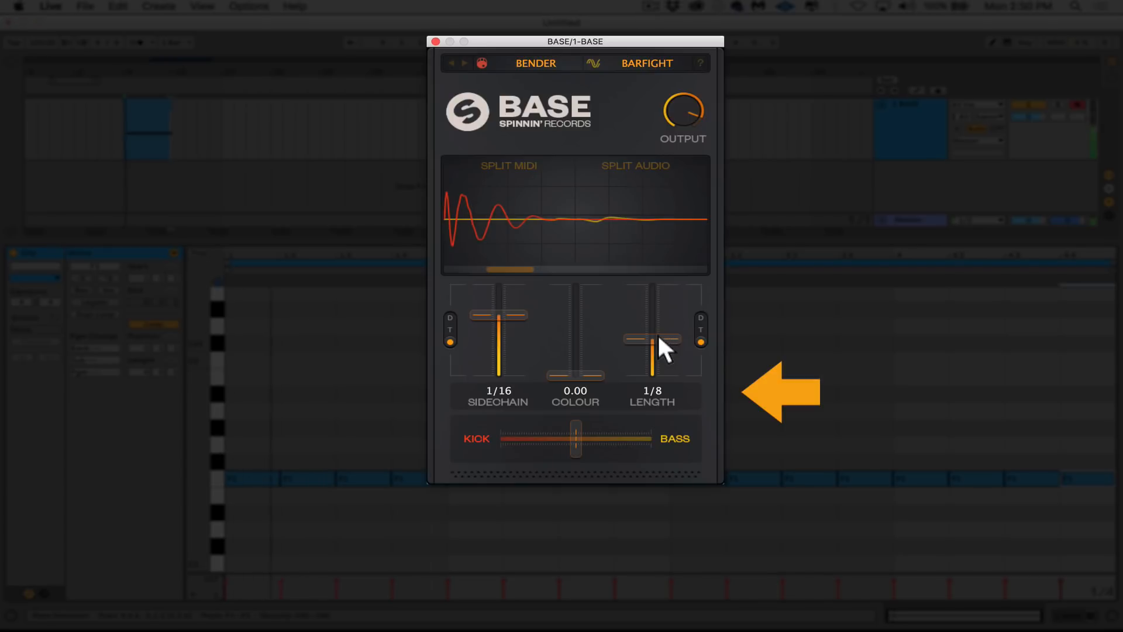
pyautogui.moveTo(652, 351); pyautogui.dragTo(652, 291)
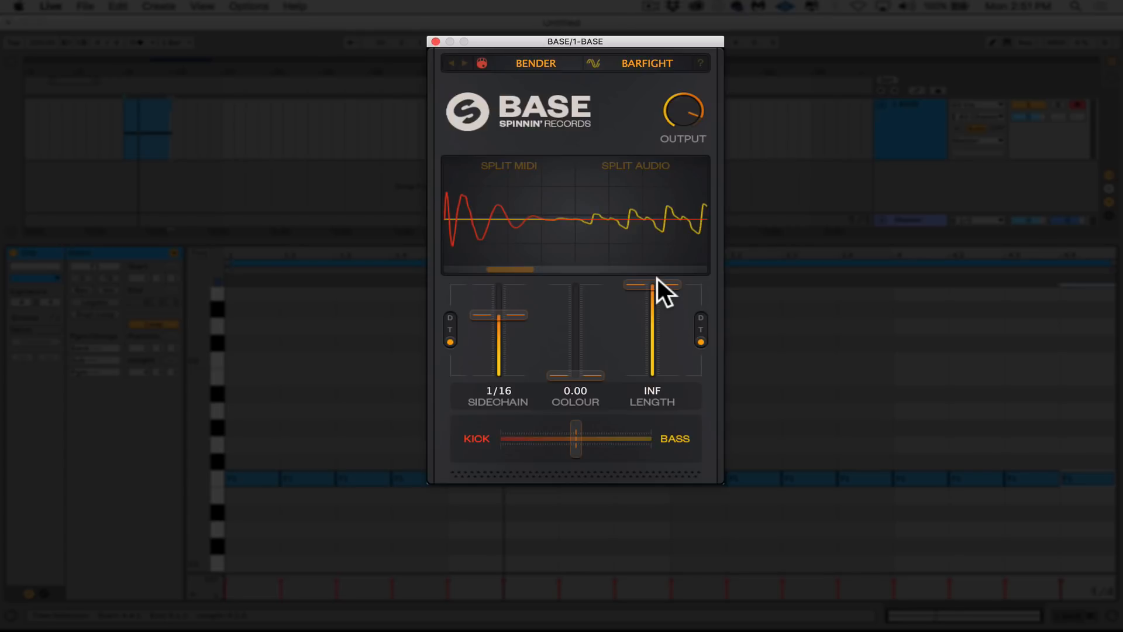
pyautogui.moveTo(365, 480)
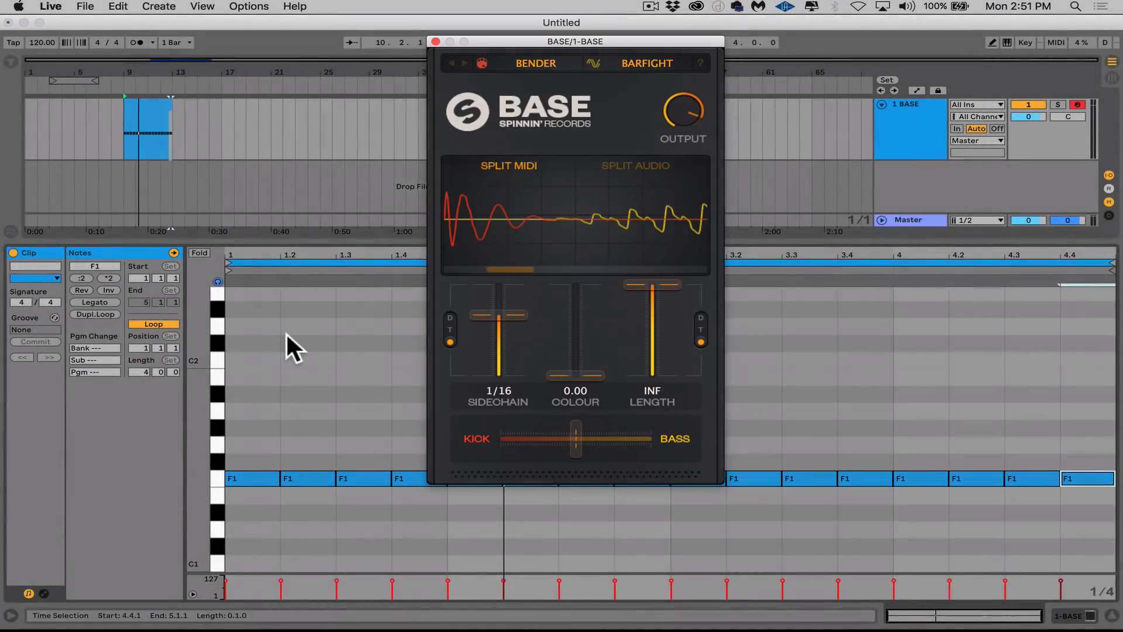
pyautogui.click(236, 479)
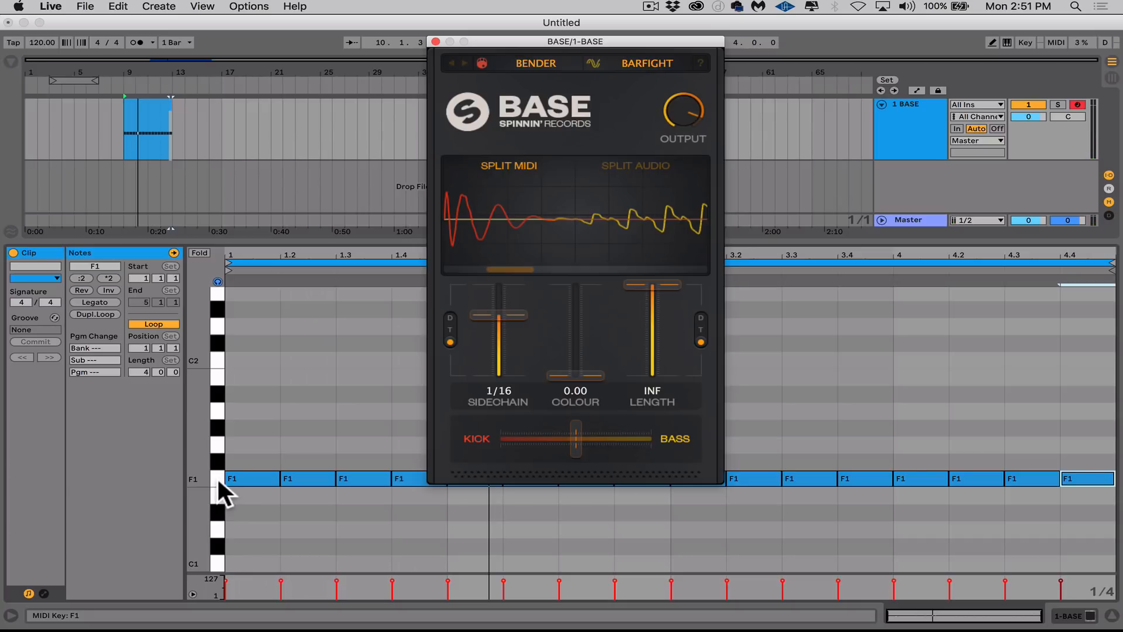
# - Paste notes into the clip and raise the note at beat 1.4 to F#1
pyautogui.press('shift+cmd+v')
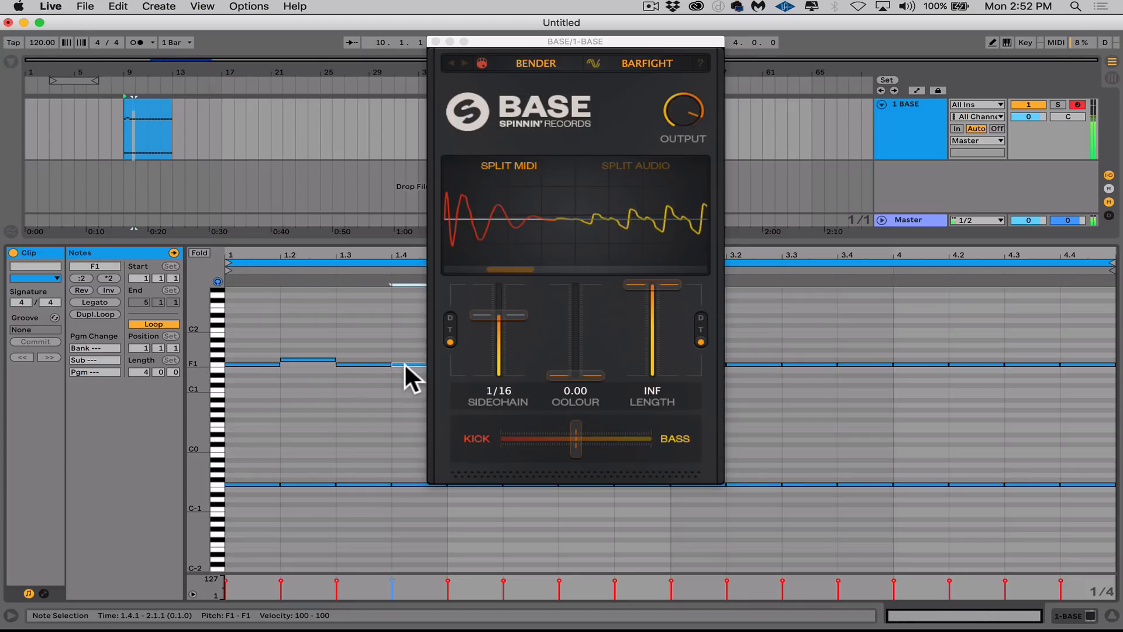
pyautogui.moveTo(392, 364); pyautogui.dragTo(393, 363)
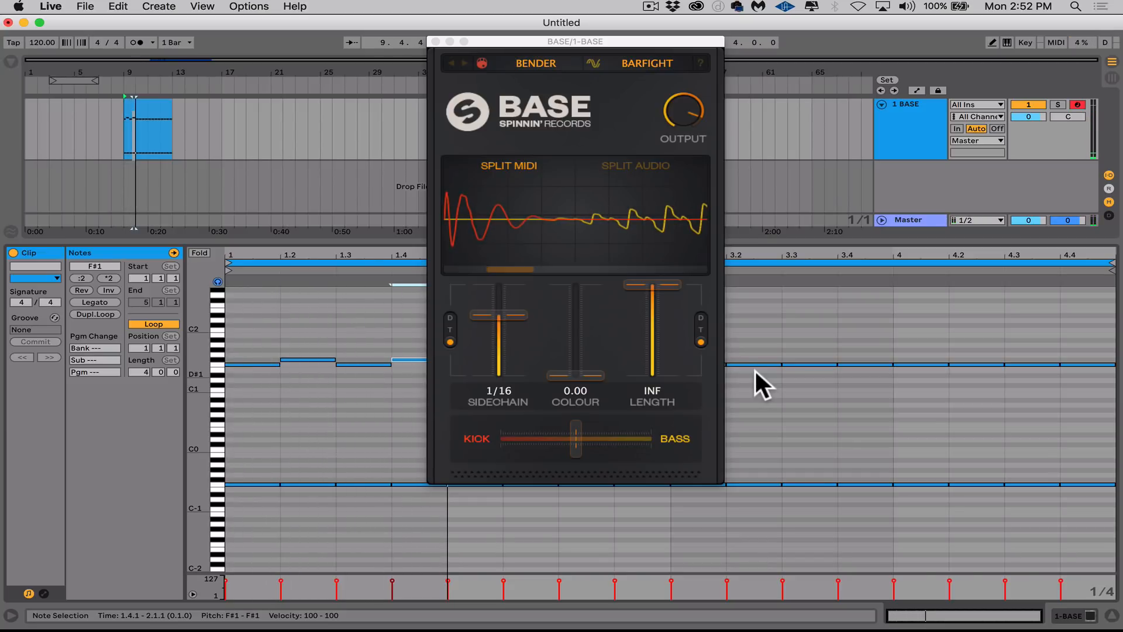
pyautogui.moveTo(749, 386)
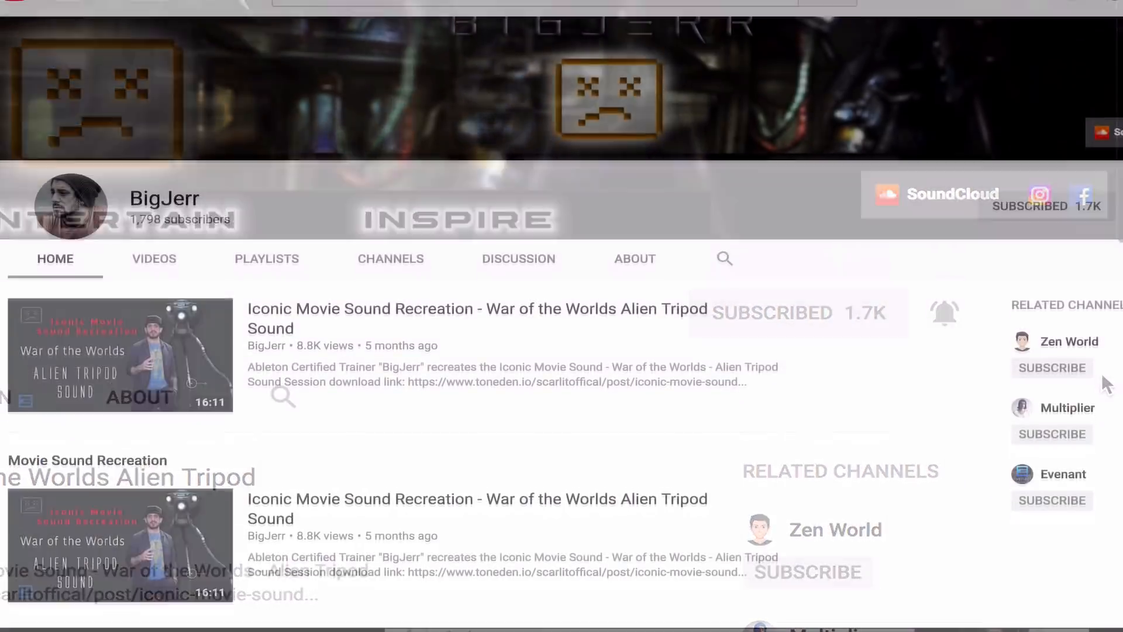
# - Scroll the YouTube channel page down to the Tutorials and Secret Sauce rows
pyautogui.scroll(-3)
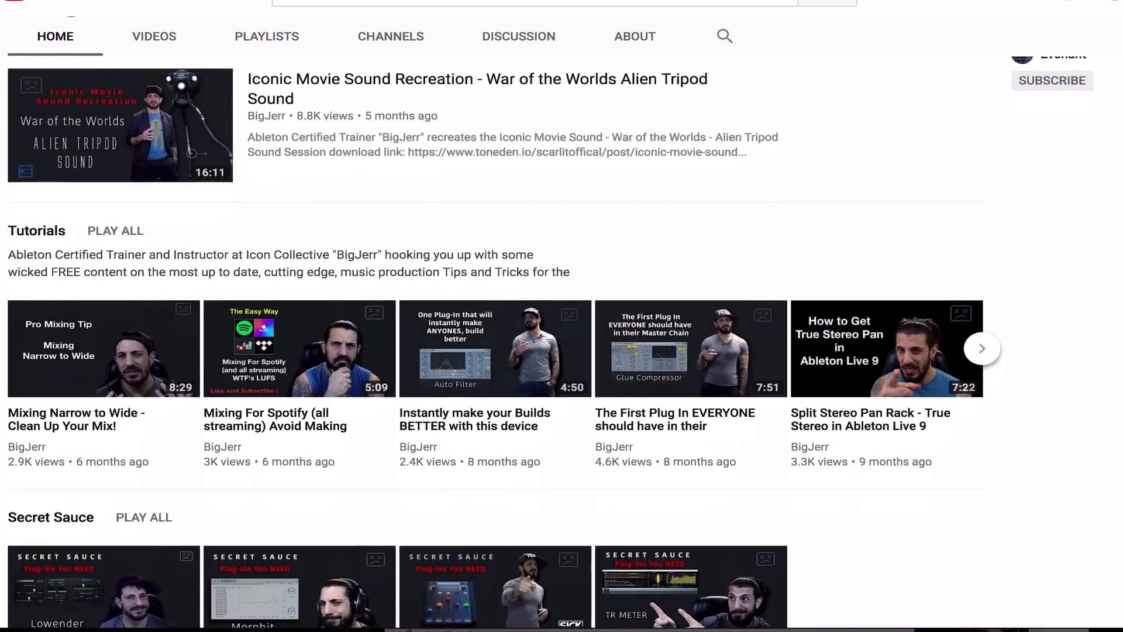
pyautogui.scroll(-3)
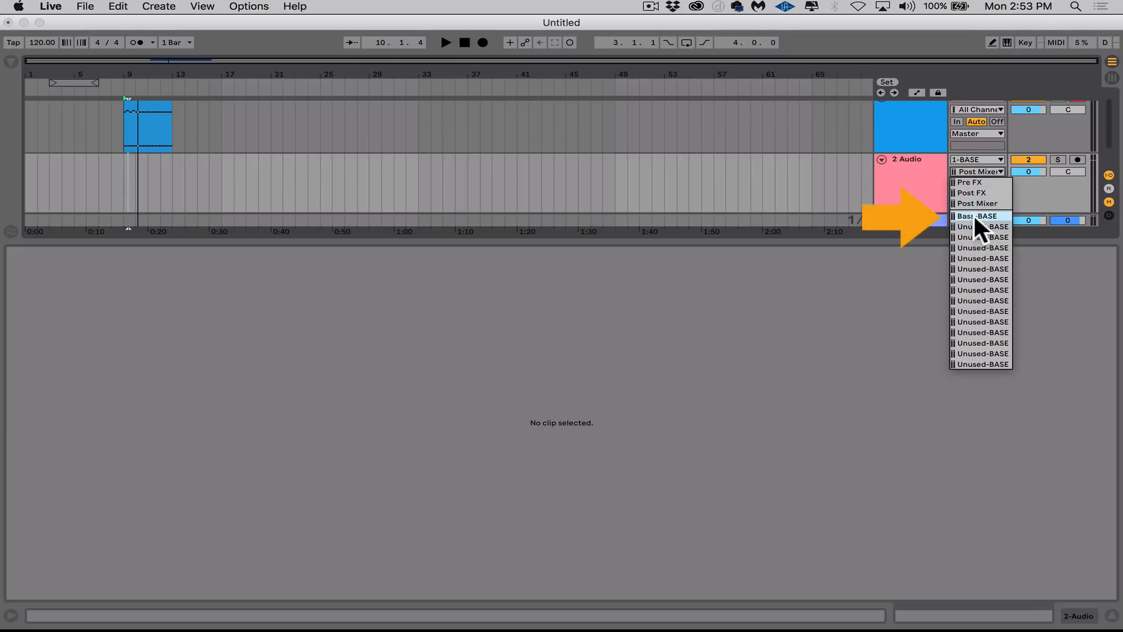
# - Set the 2 Audio track's input to BASE's Bass output
pyautogui.click(978, 216)
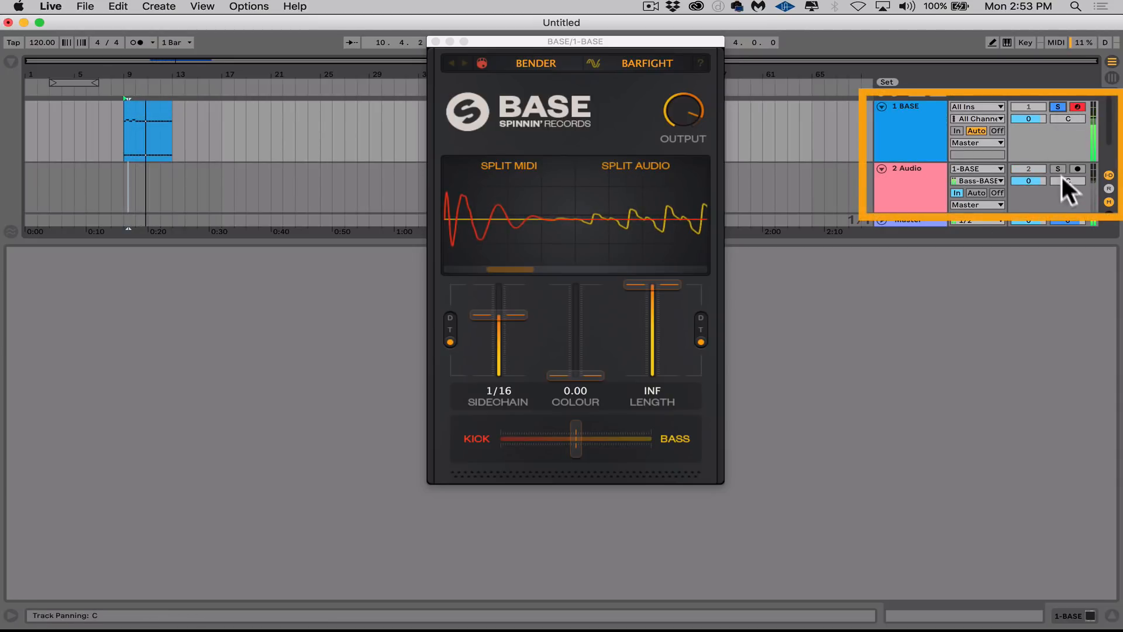
pyautogui.click(1058, 106)
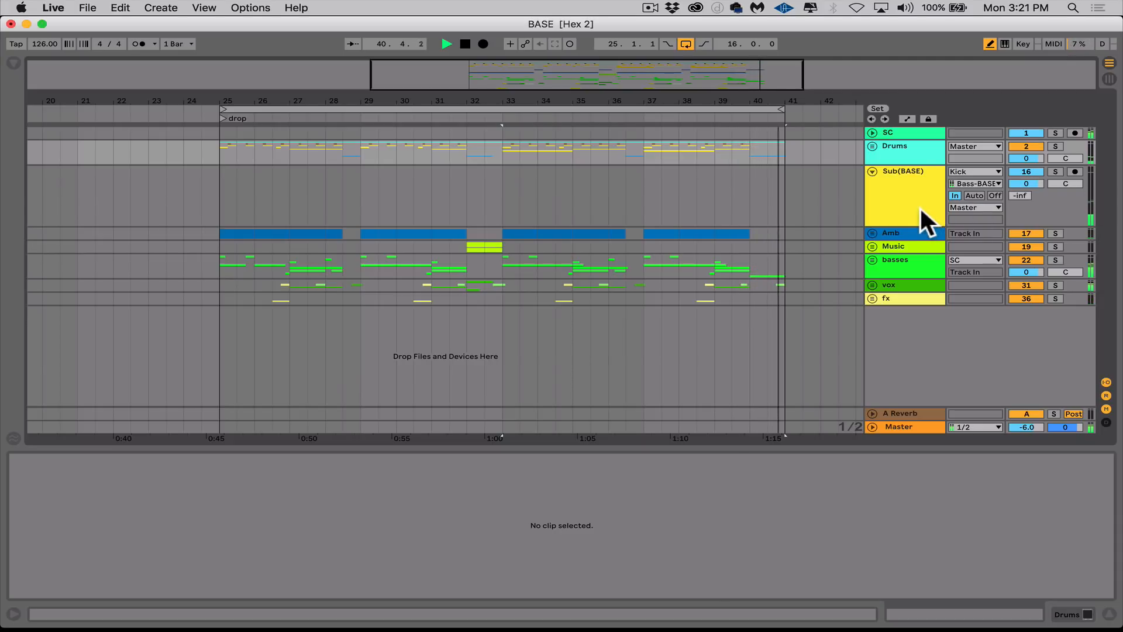
# - Unfold the Drums group to reveal its tracks
pyautogui.click(464, 43)
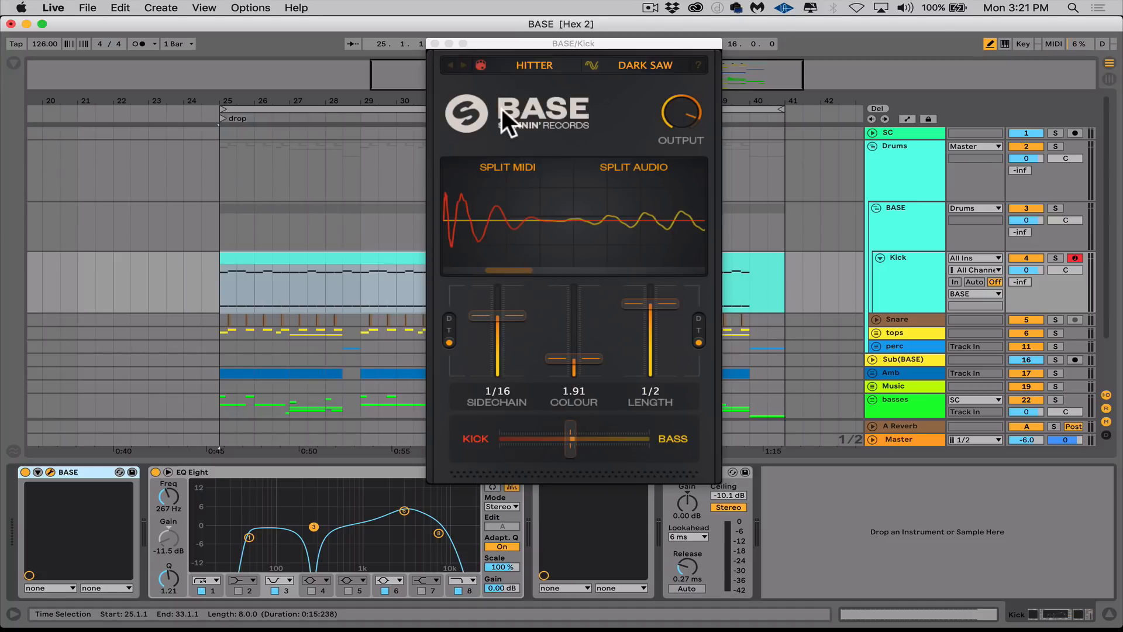
pyautogui.moveTo(539, 194)
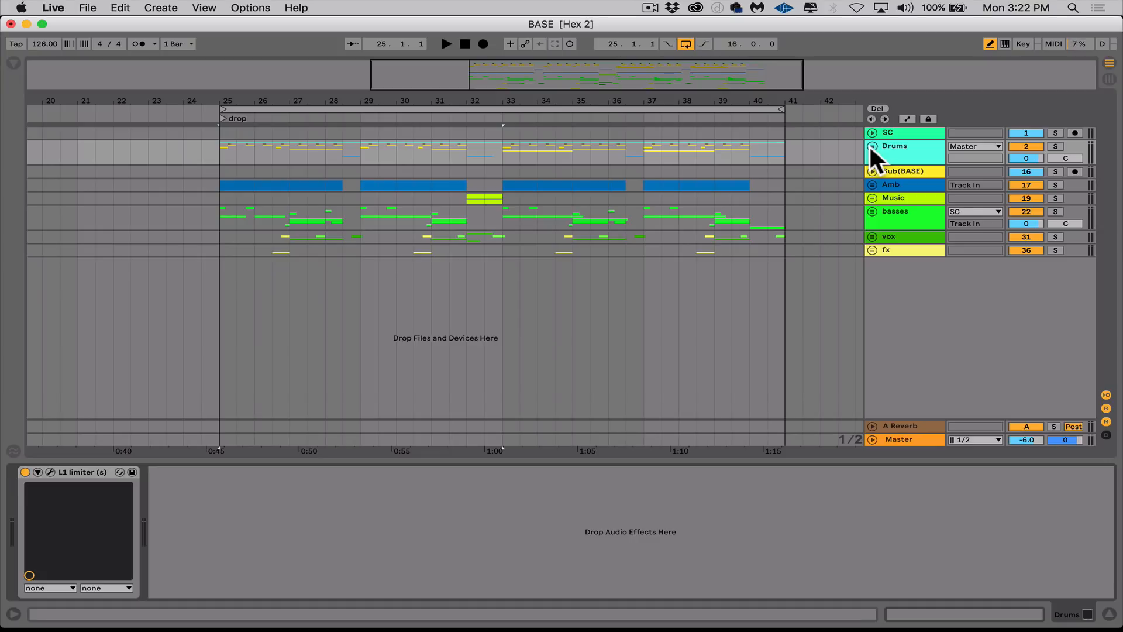
# - Unfold the Drums group and open the Kick track's Transient Shaper window to adjust attack
pyautogui.click(872, 146)
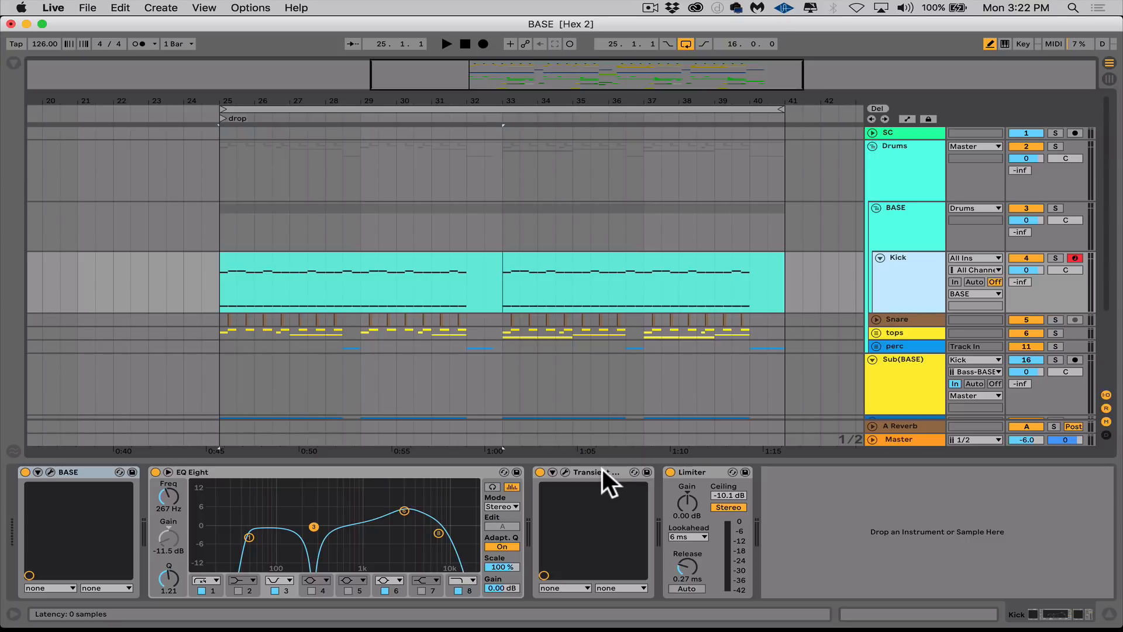
pyautogui.click(562, 471)
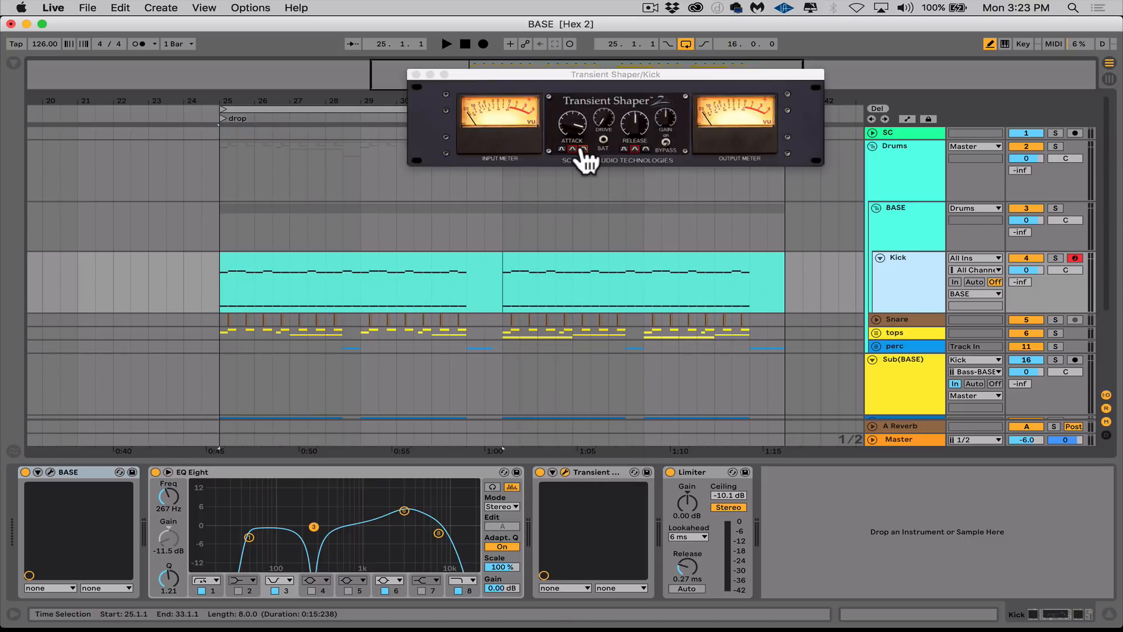
pyautogui.click(418, 74)
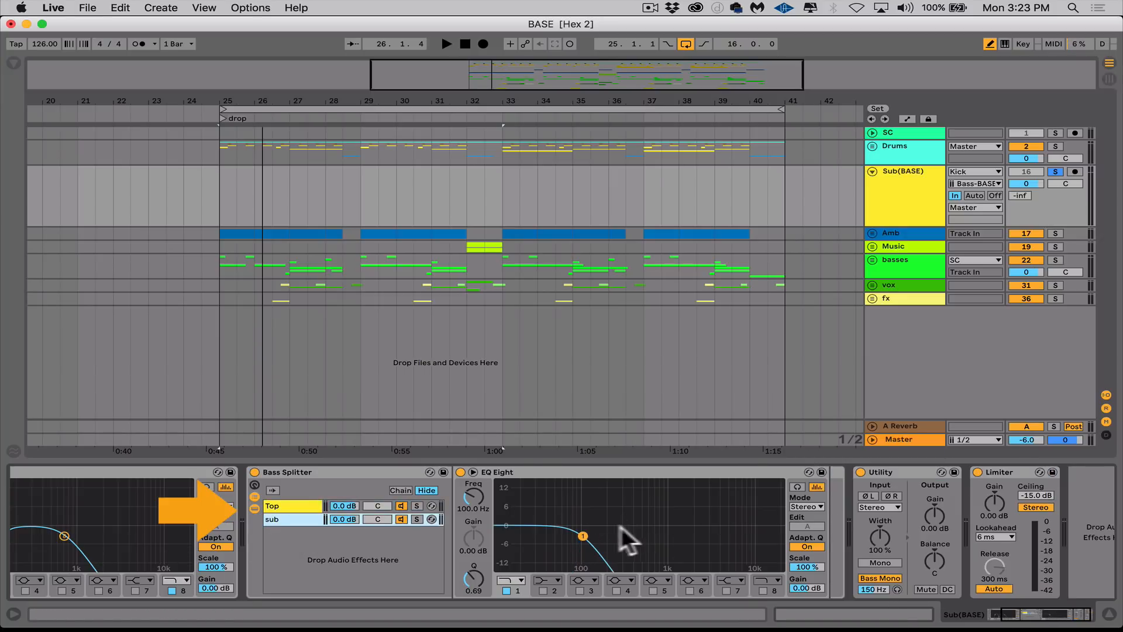
pyautogui.moveTo(534, 548)
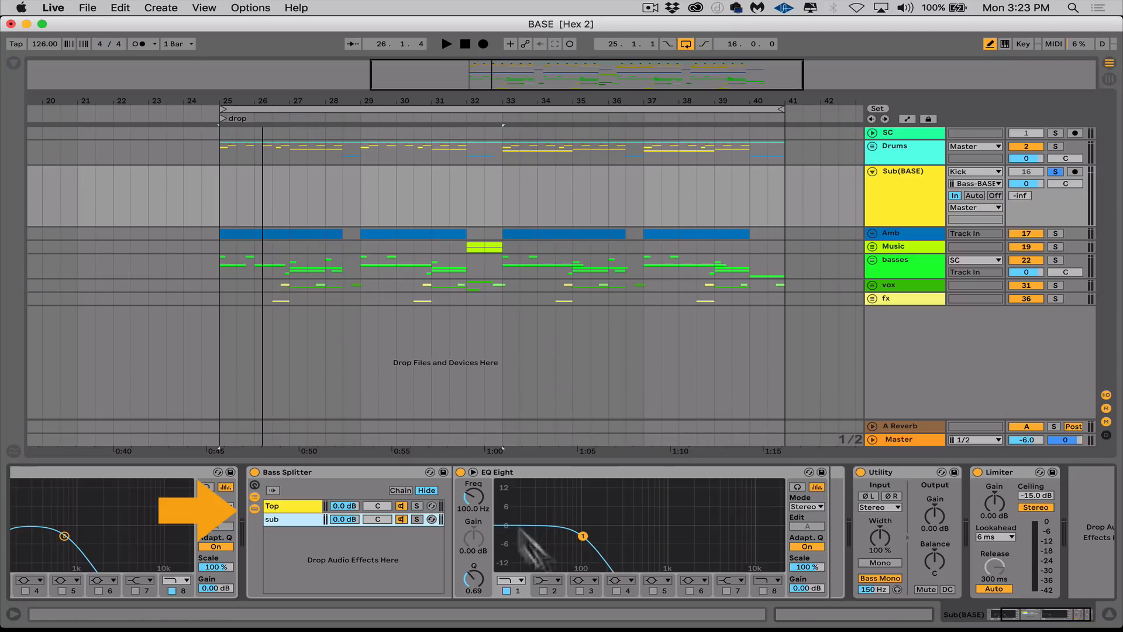